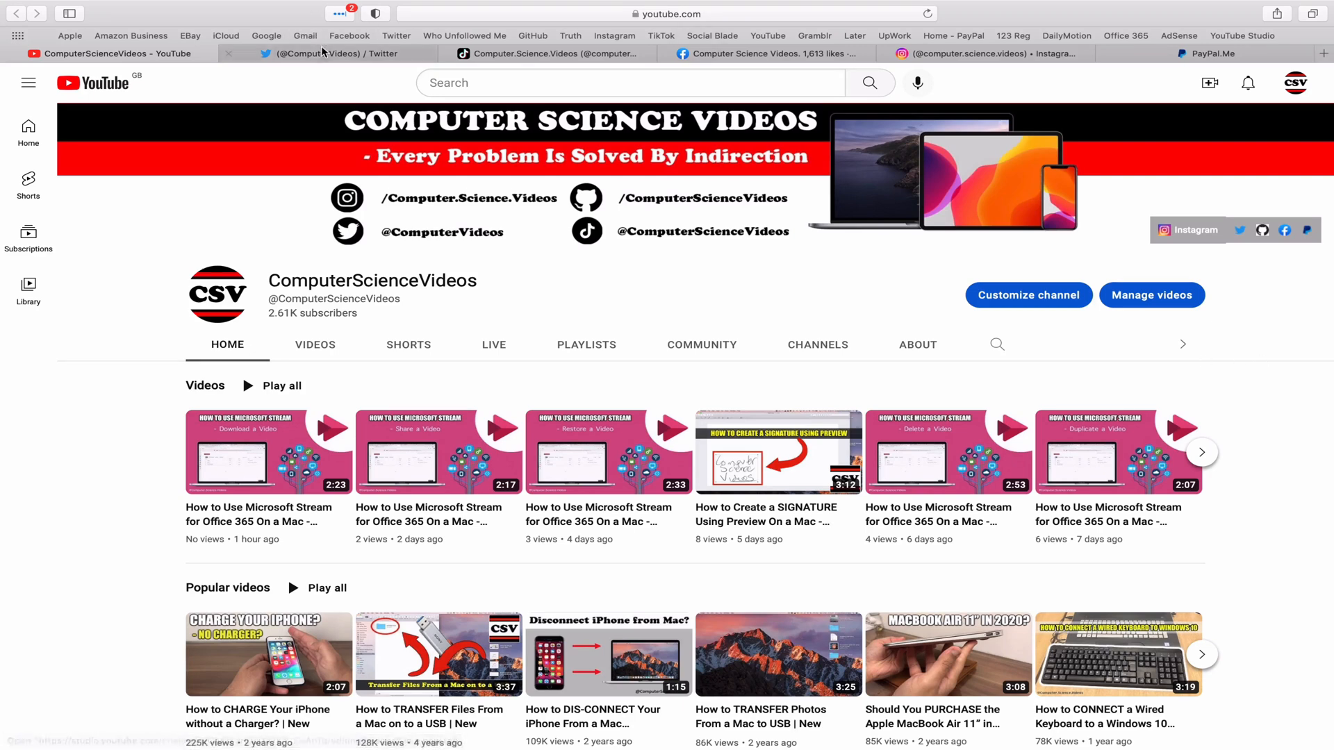
Step: View the channel's Twitter, TikTok, Facebook and Instagram profiles, then quit Safari
click(327, 53)
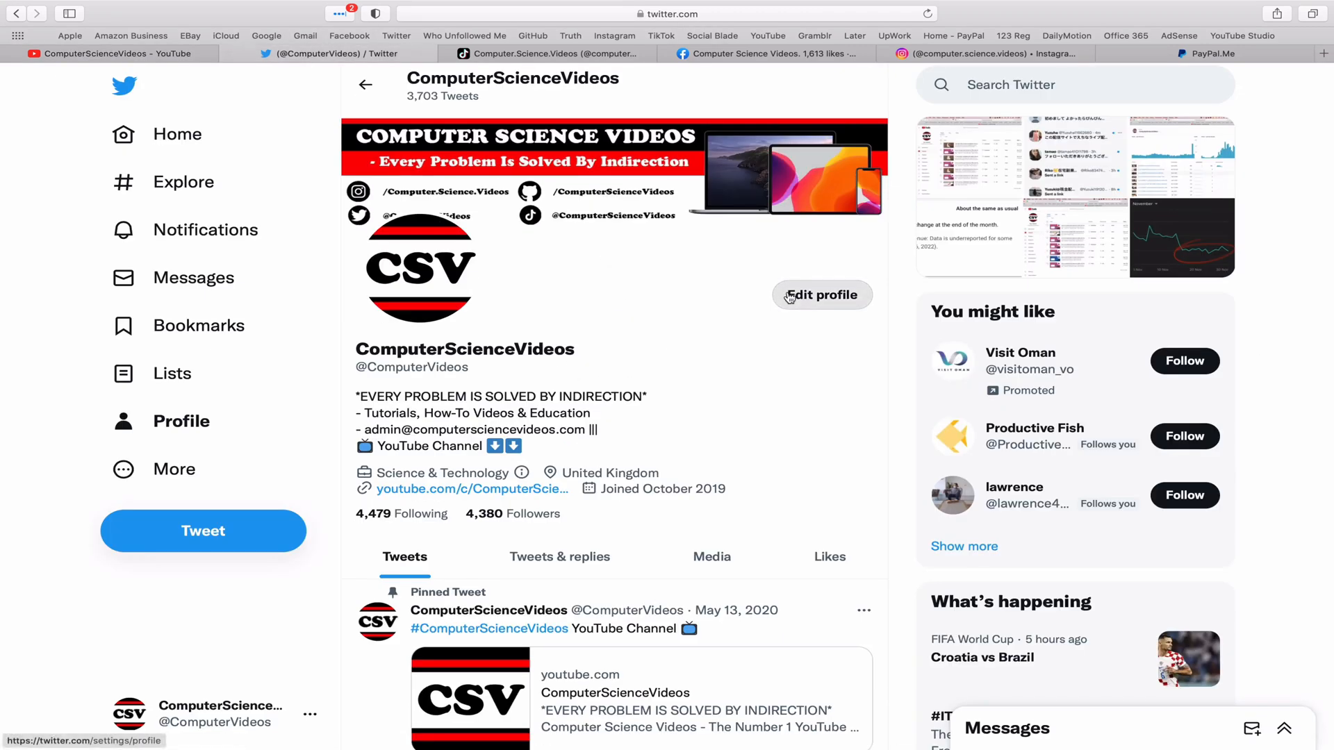
mouse_move(660, 205)
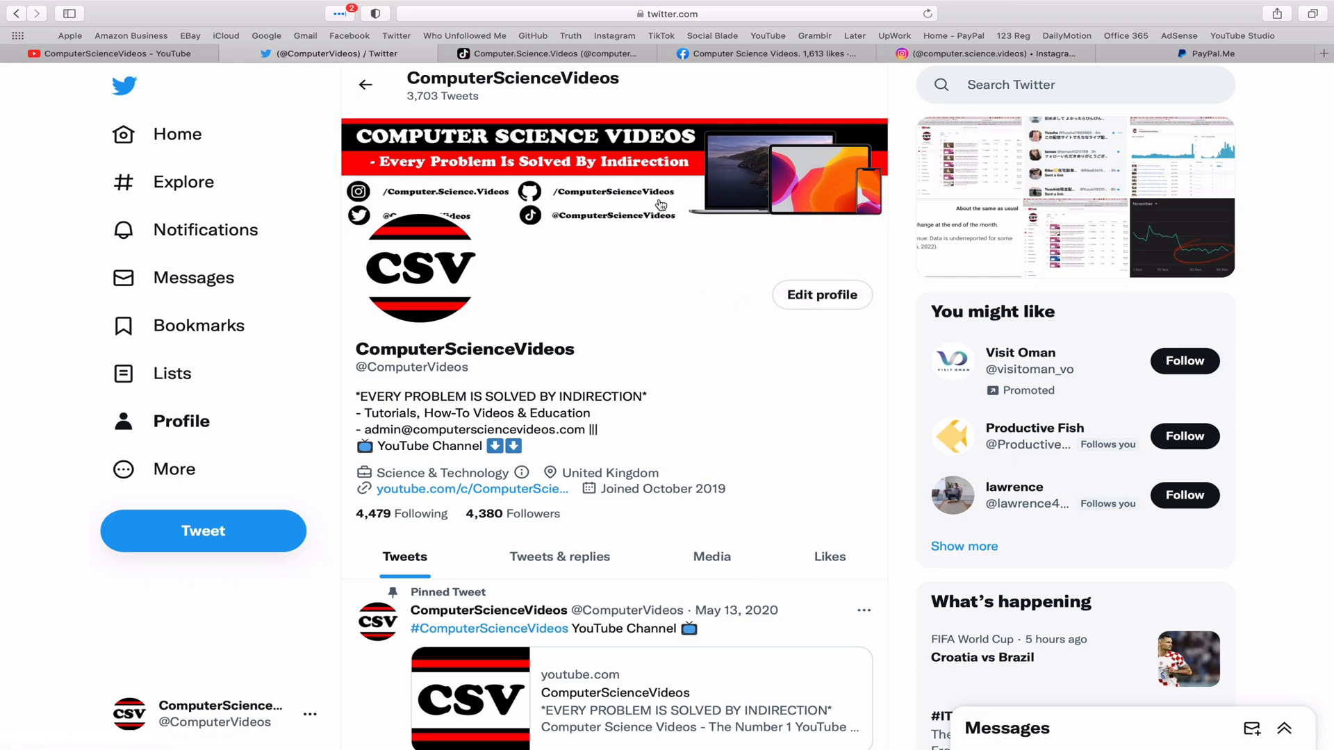
click(554, 52)
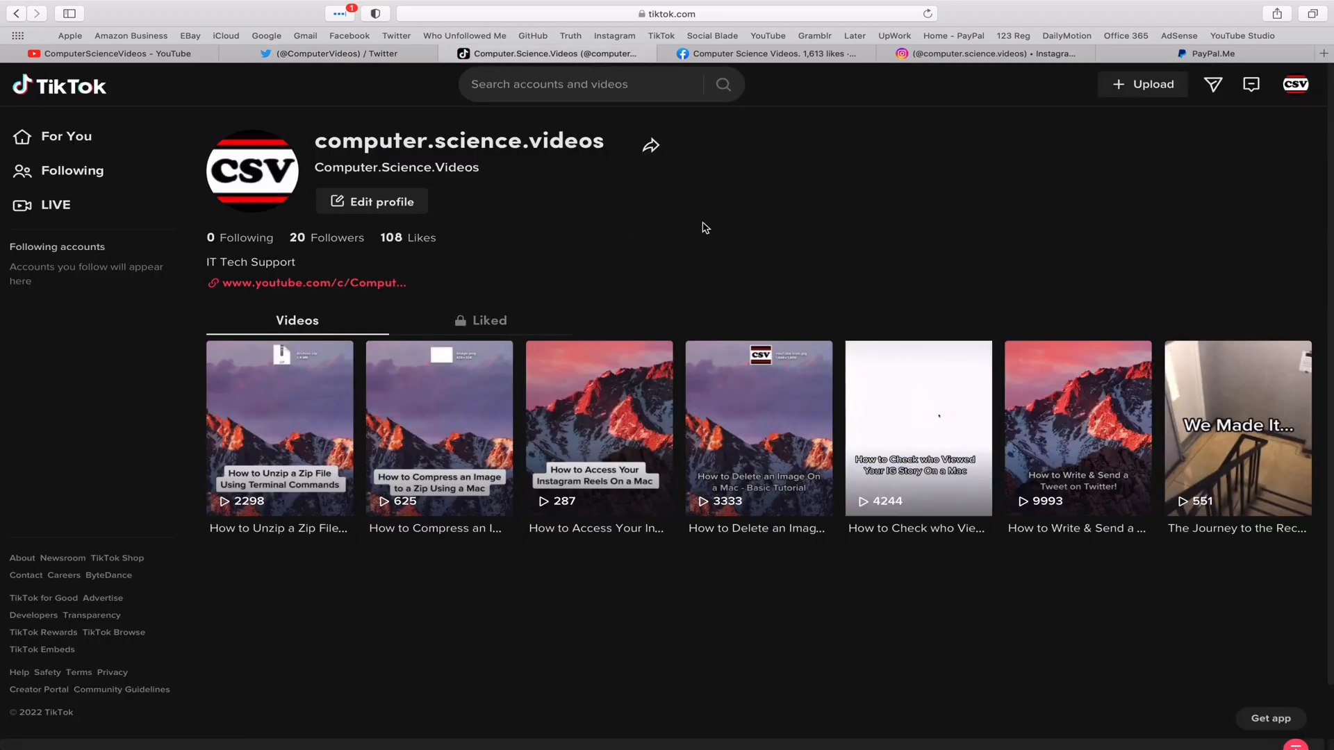
click(764, 54)
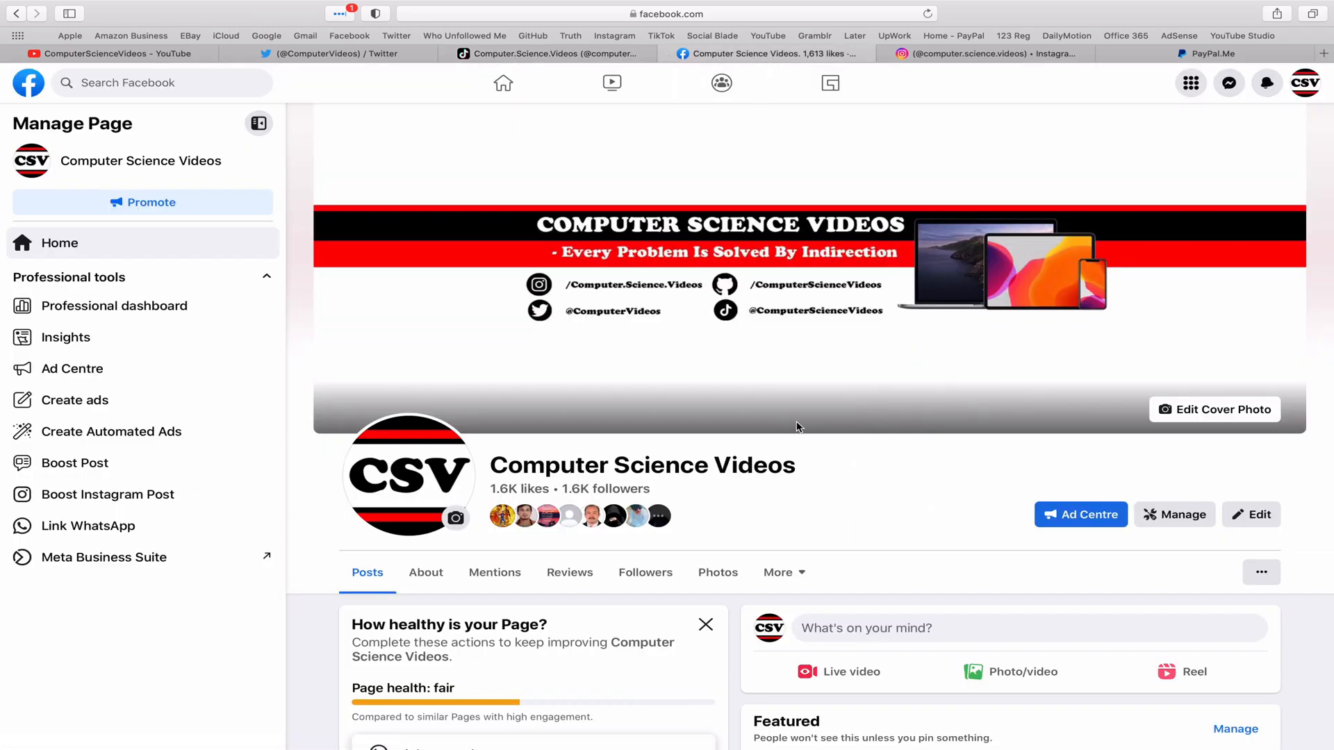
click(979, 53)
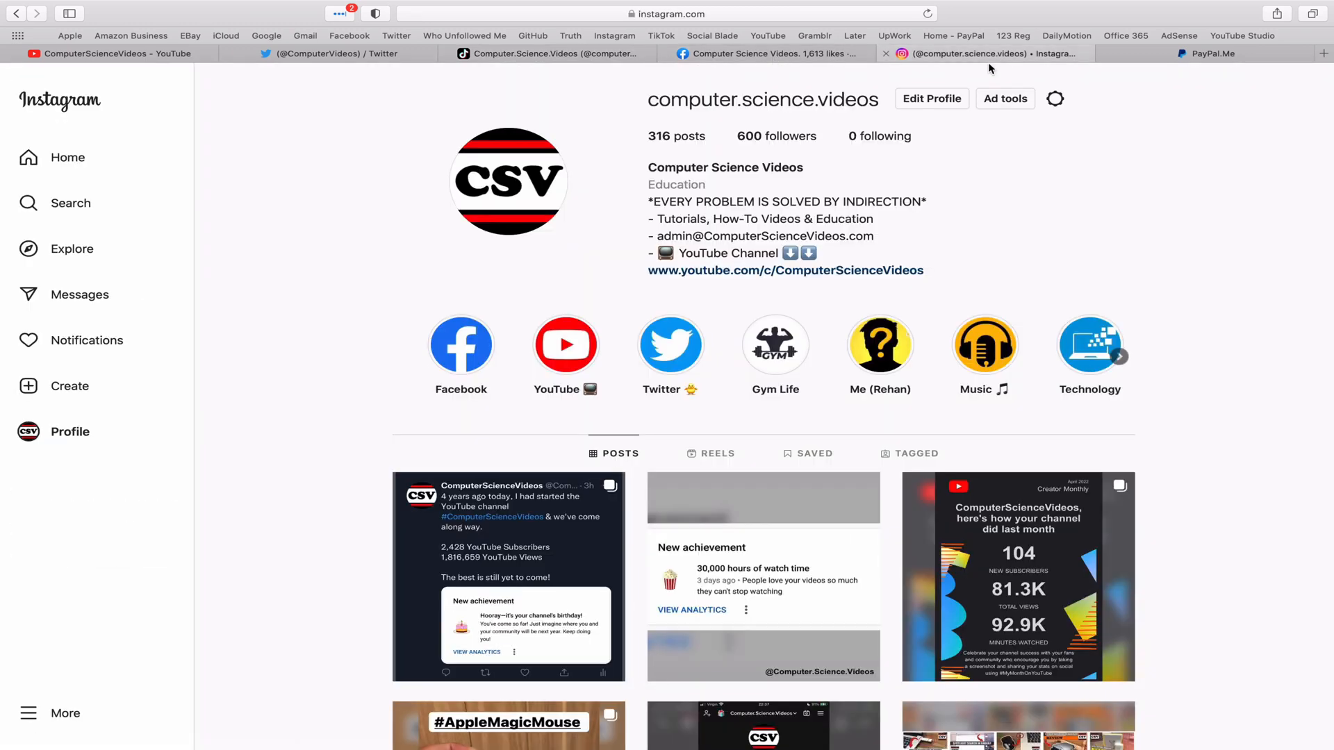
mouse_move(1023, 367)
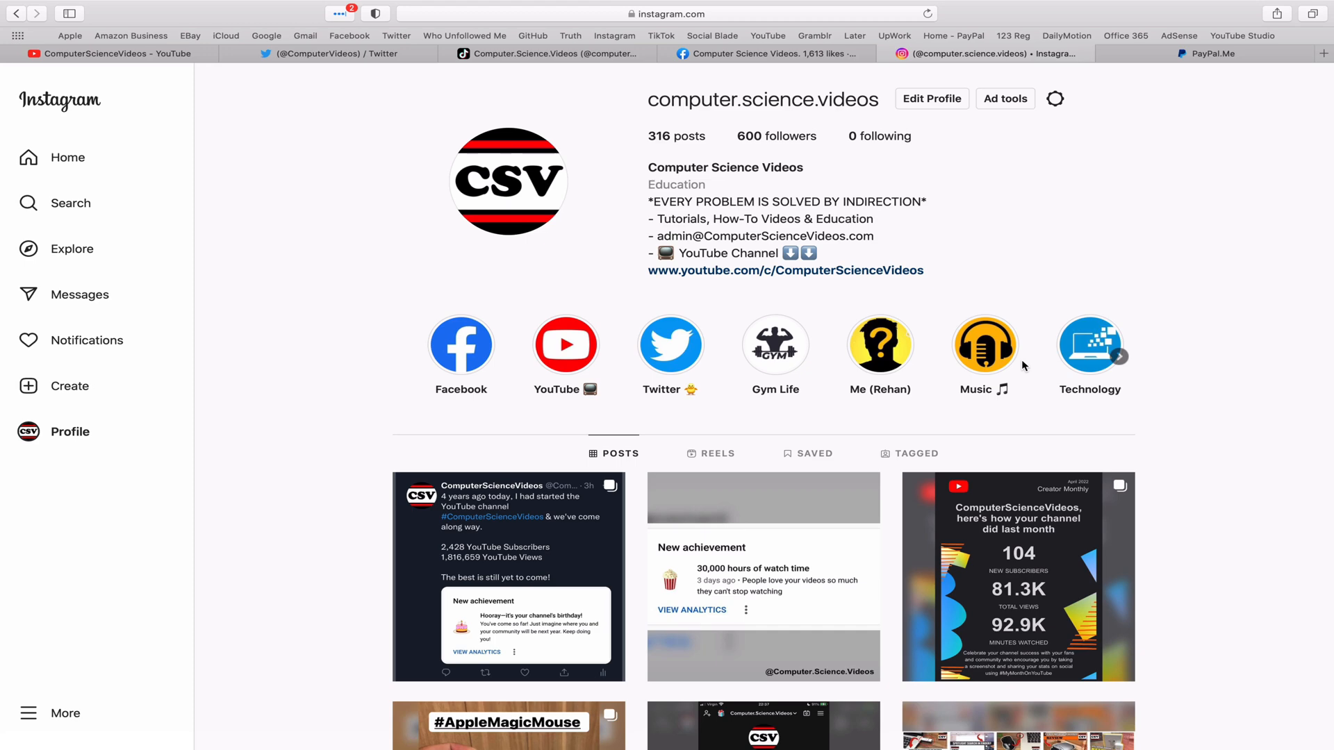
click(1204, 52)
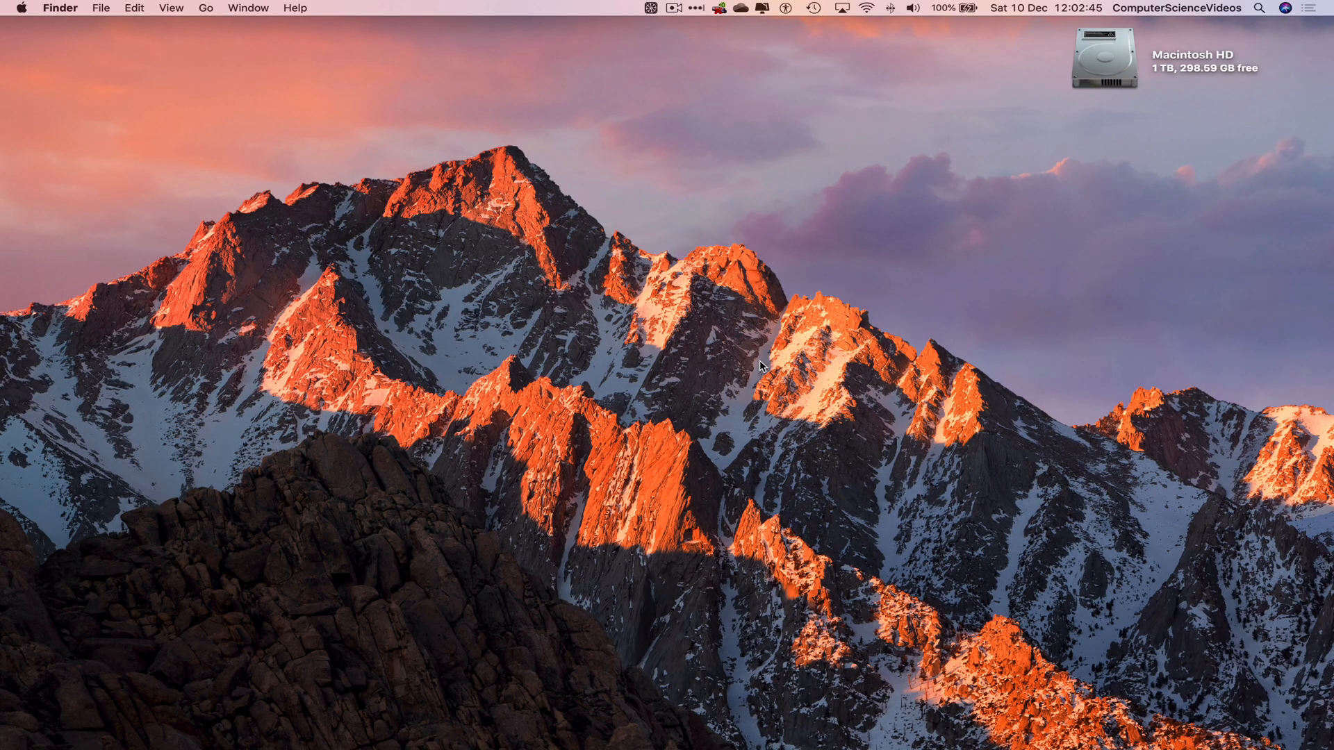
mouse_move(301, 724)
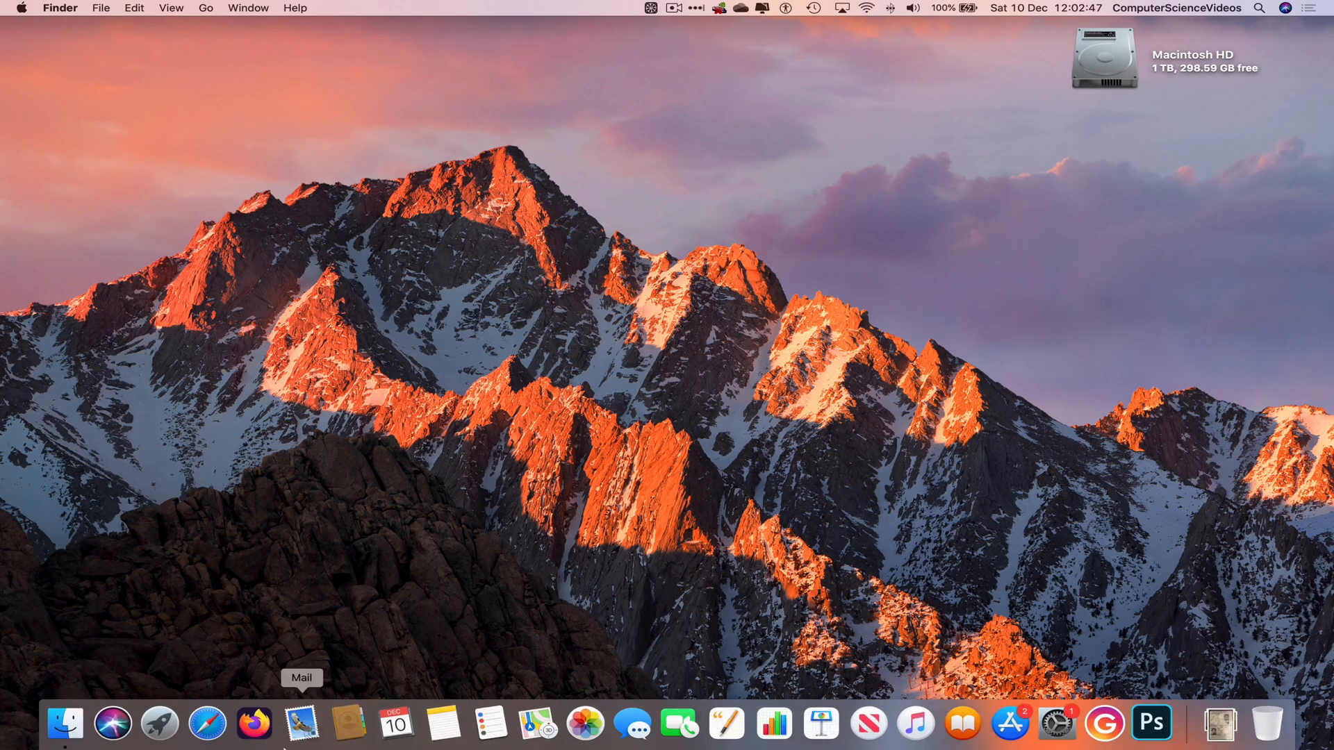
mouse_move(207, 724)
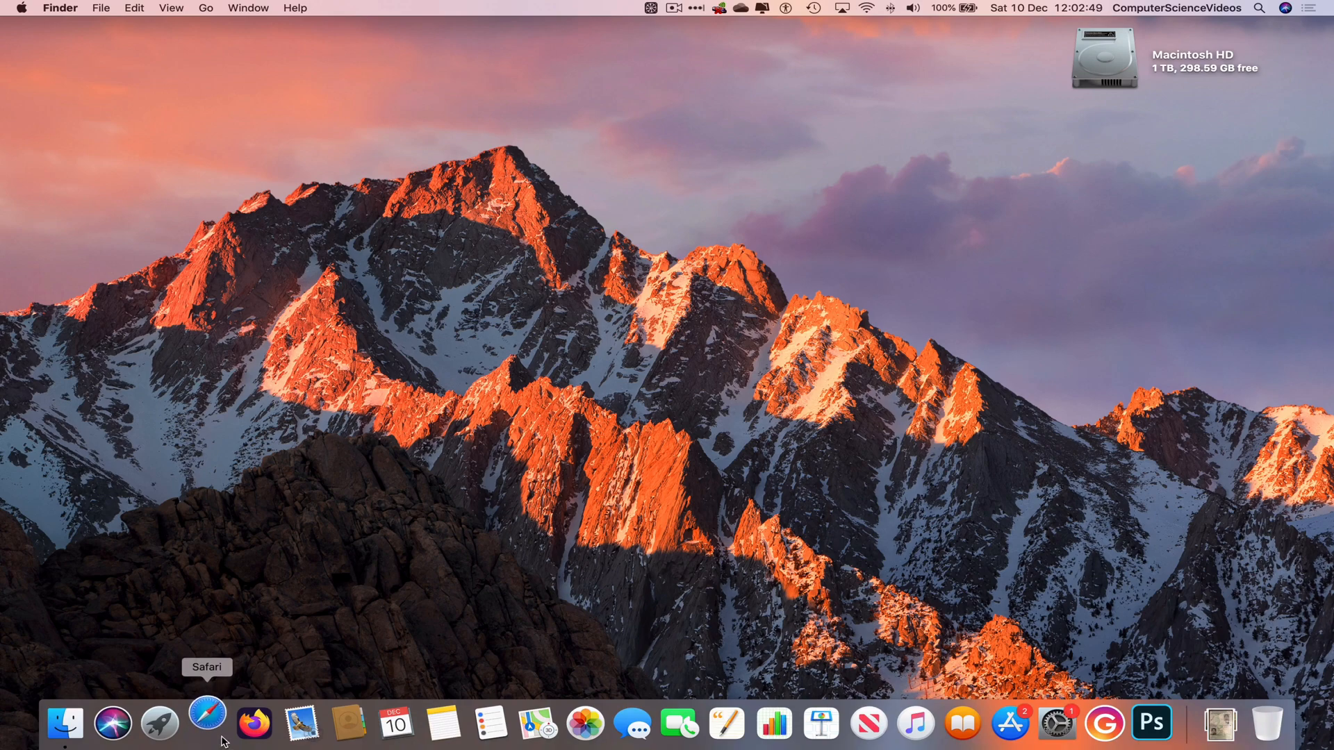
Step: Relaunch Safari from the Dock, opening on the Google home page
click(208, 725)
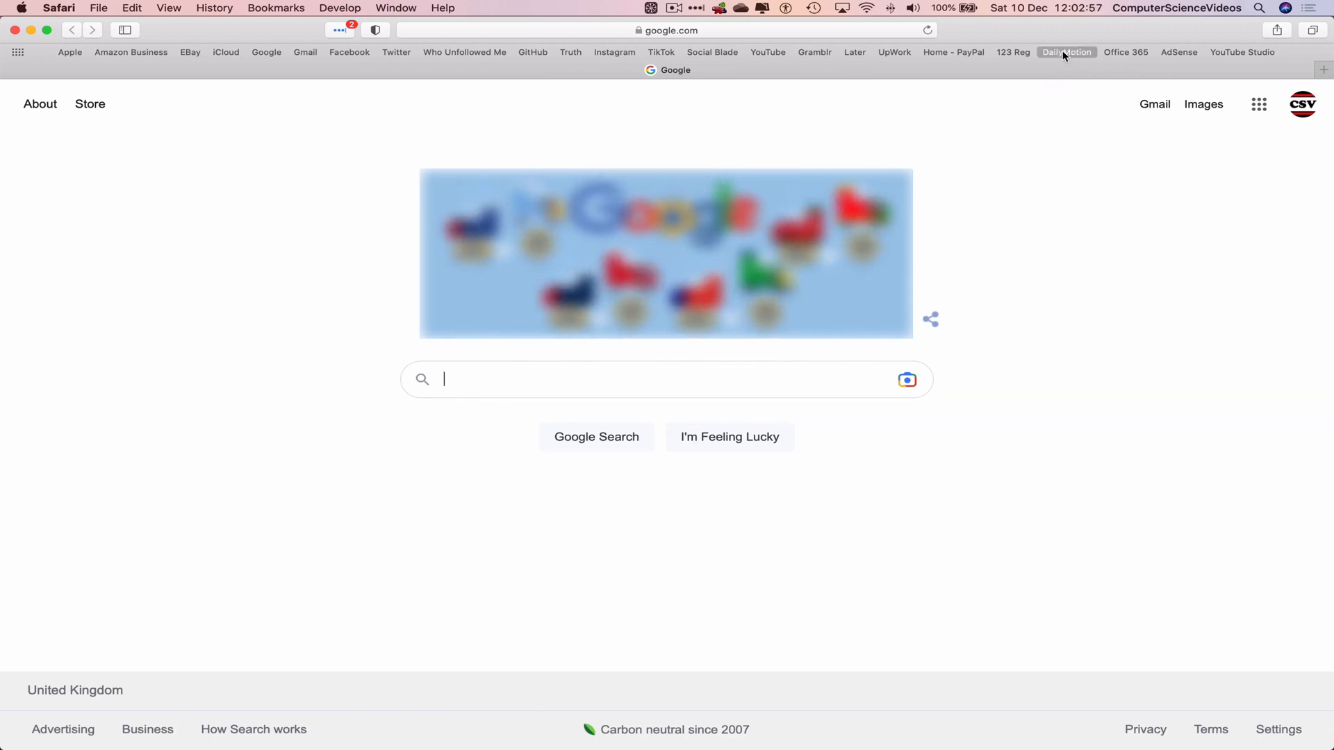
Step: Open Dailymotion Partner HQ from the bookmark and go to Media > Playlists
click(1066, 52)
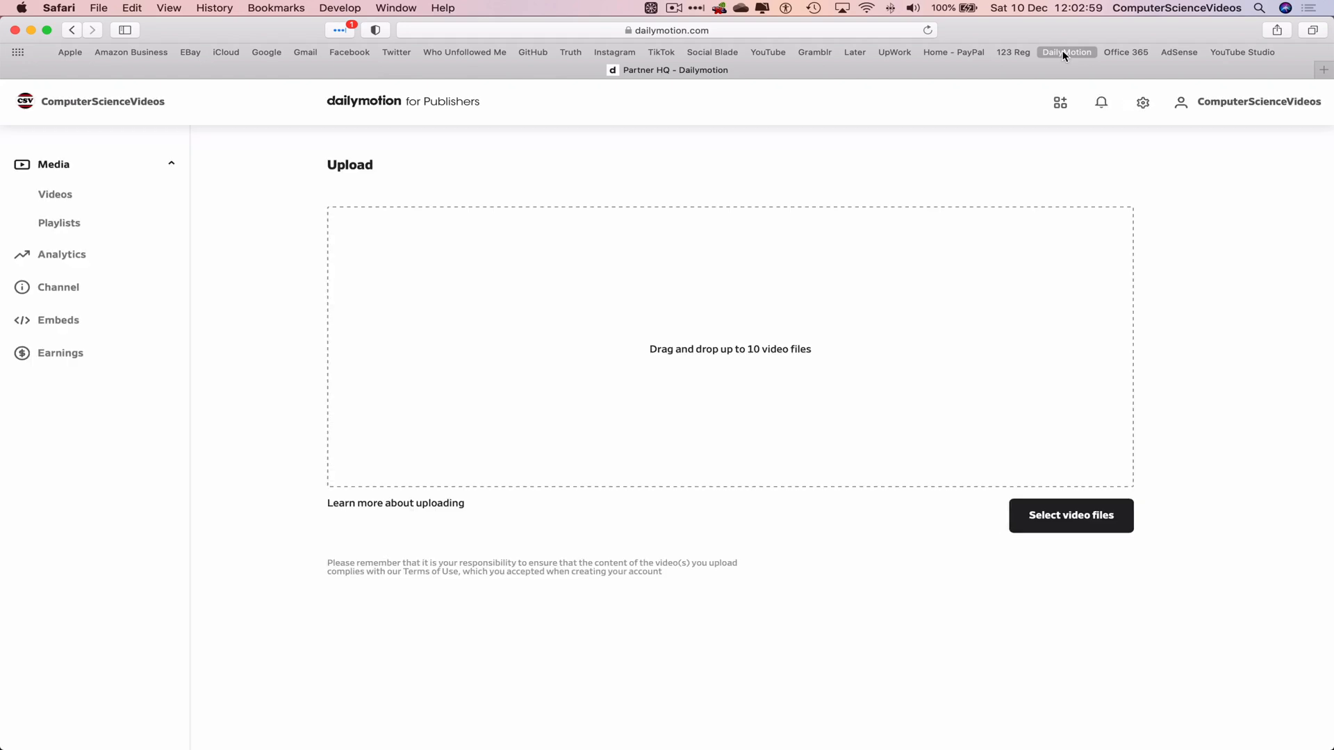
mouse_move(1153, 176)
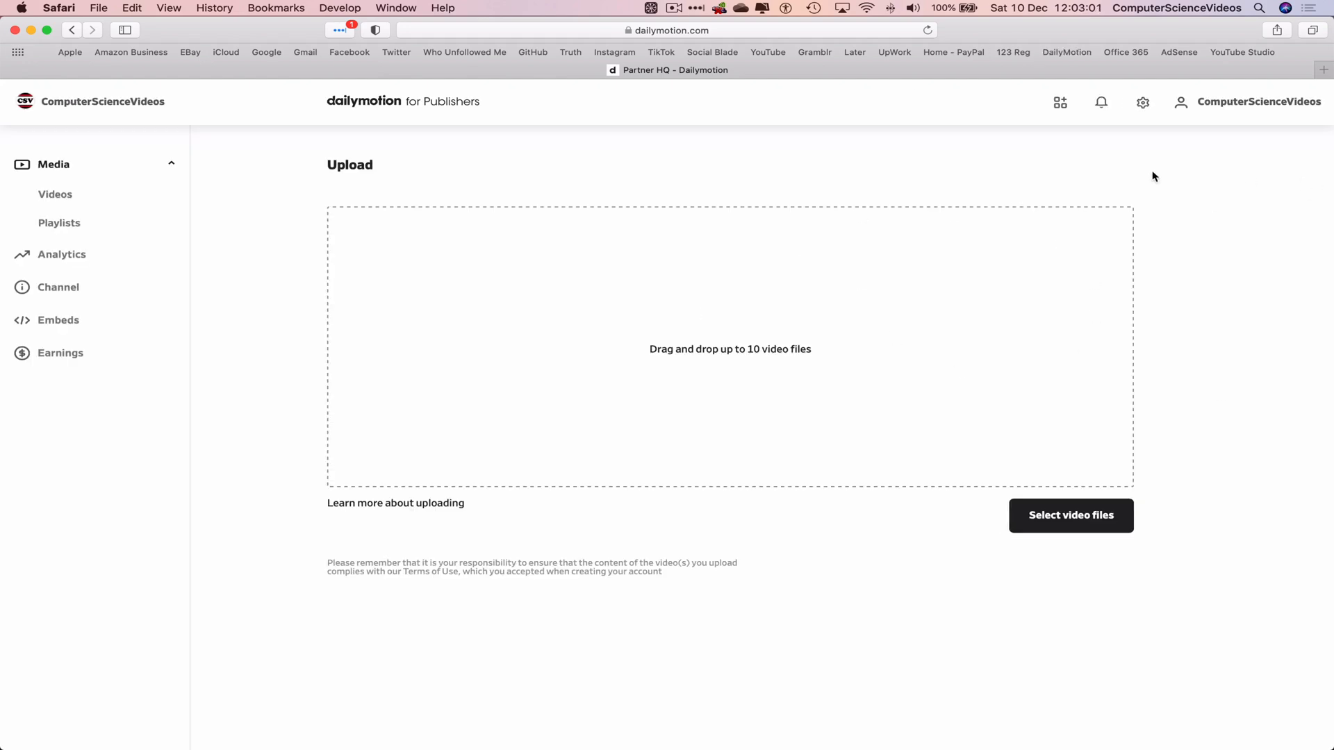
mouse_move(498, 168)
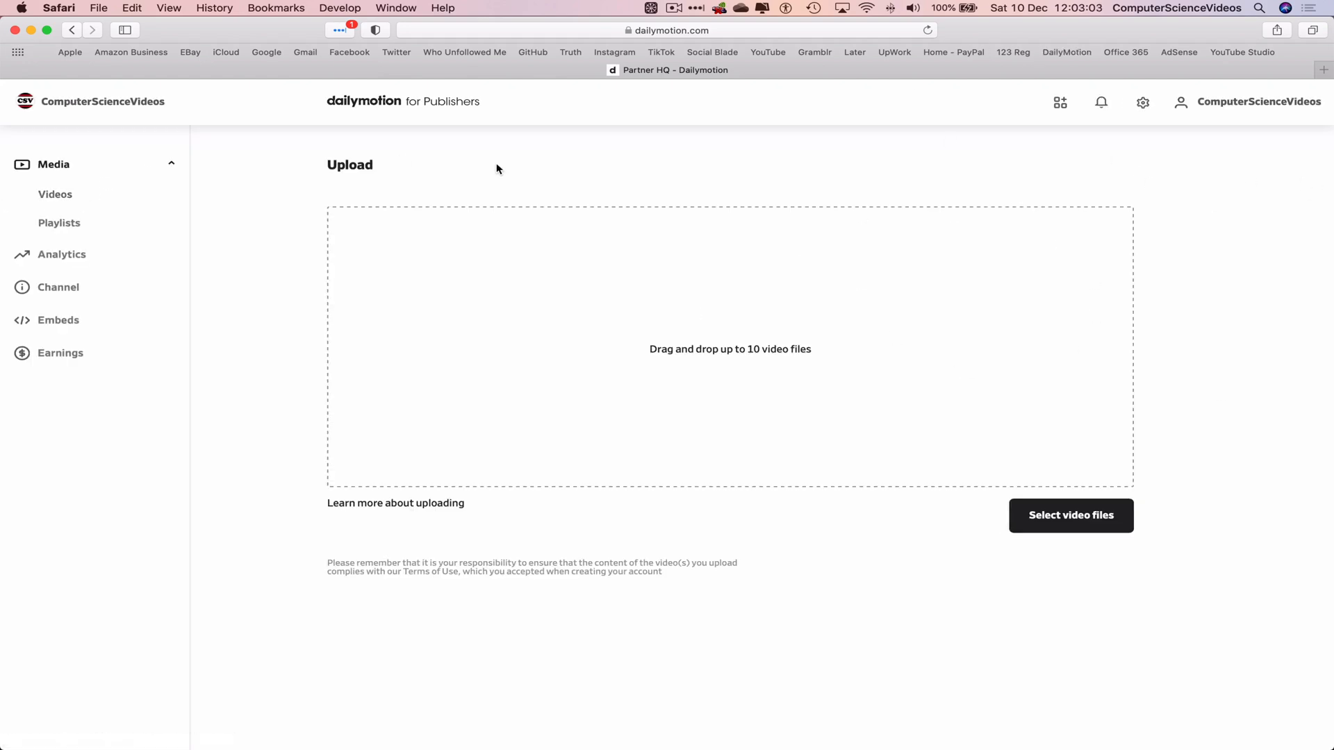
mouse_move(59, 223)
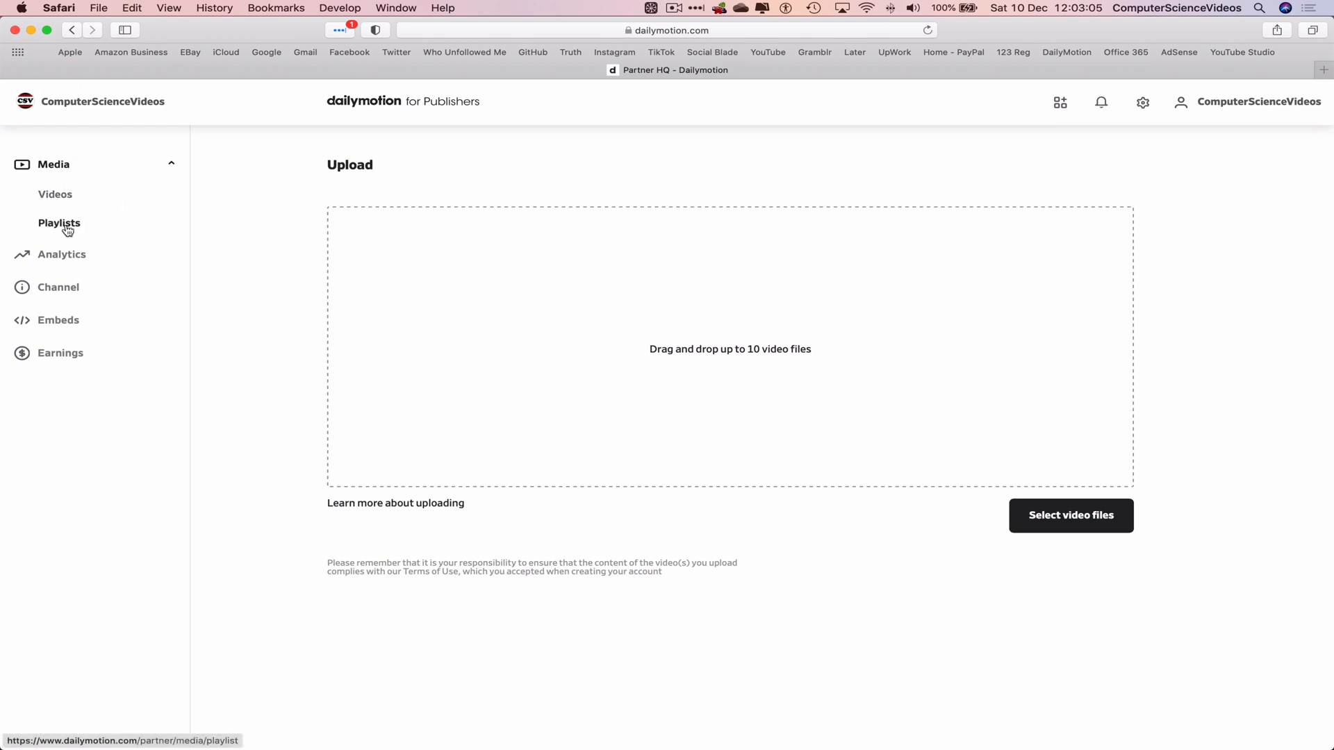
click(60, 223)
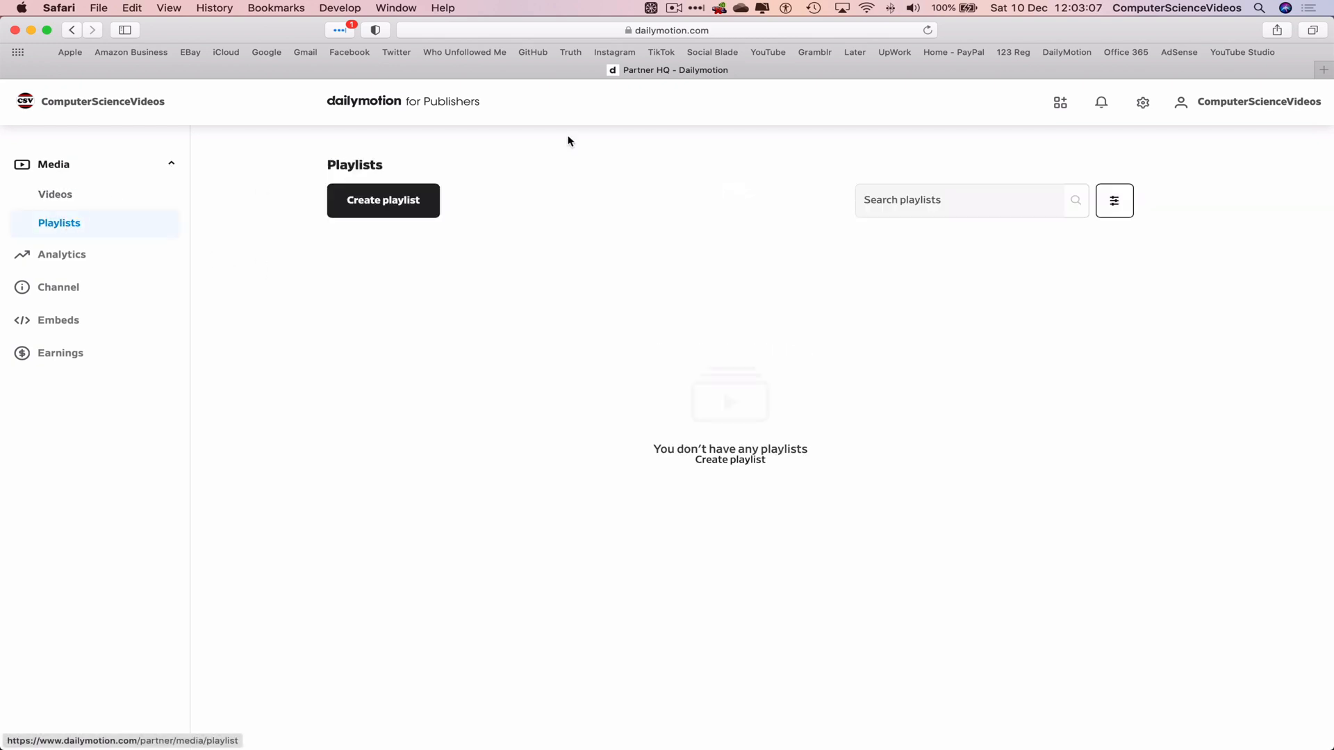
Step: Start a new playlist, choose the Manual playlist type, and continue to step 2
click(383, 200)
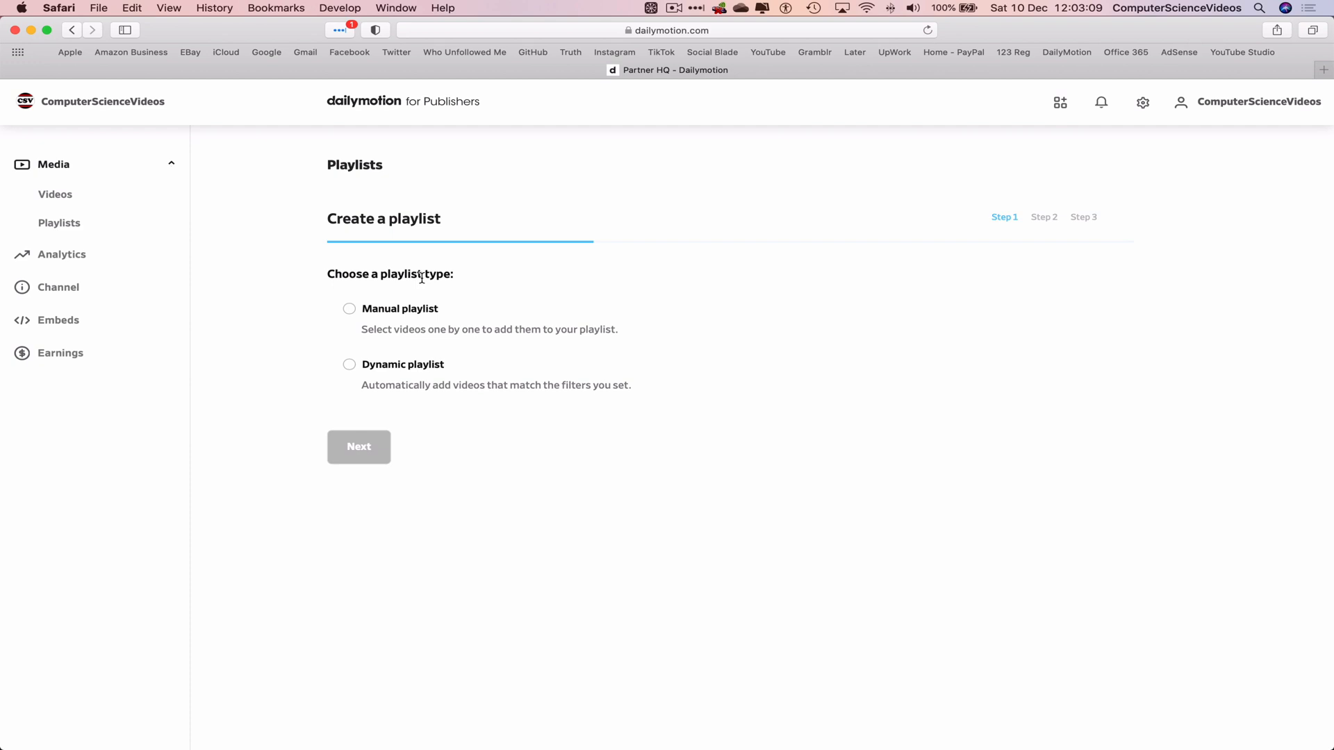
mouse_move(349, 334)
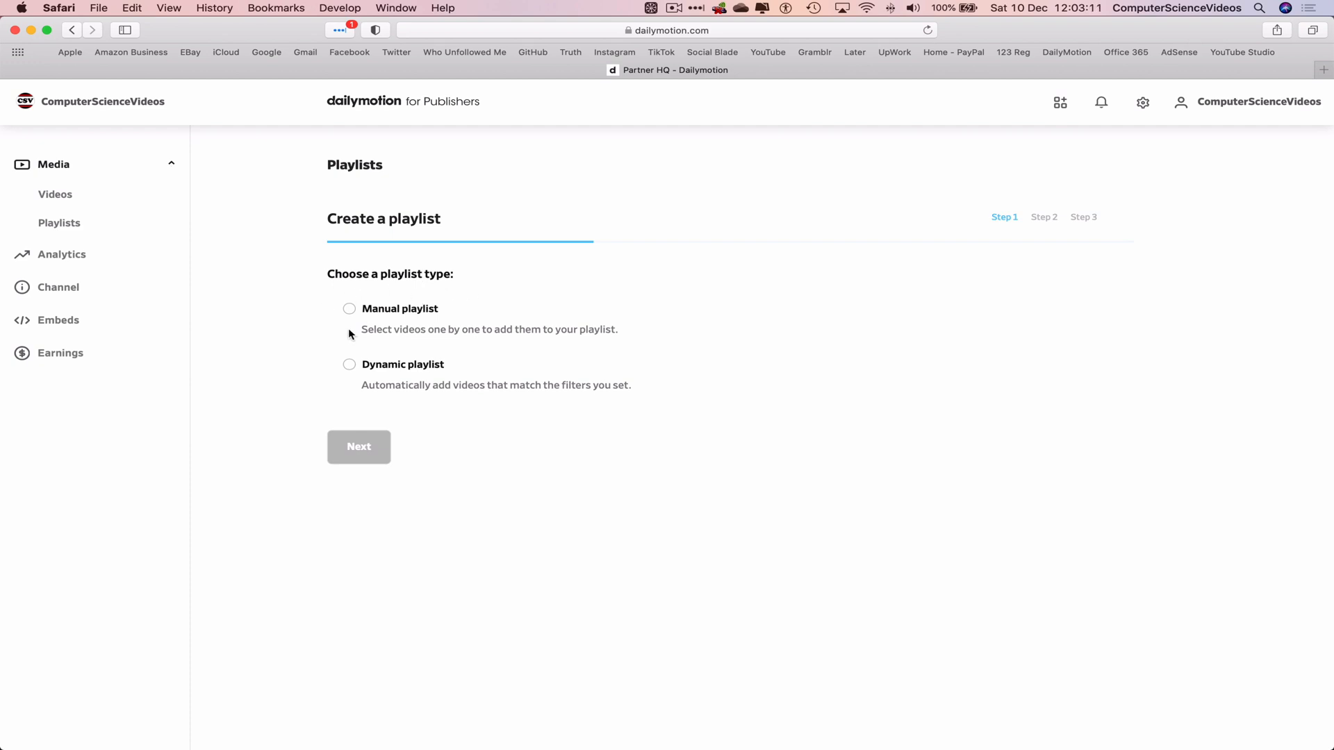
mouse_move(532, 287)
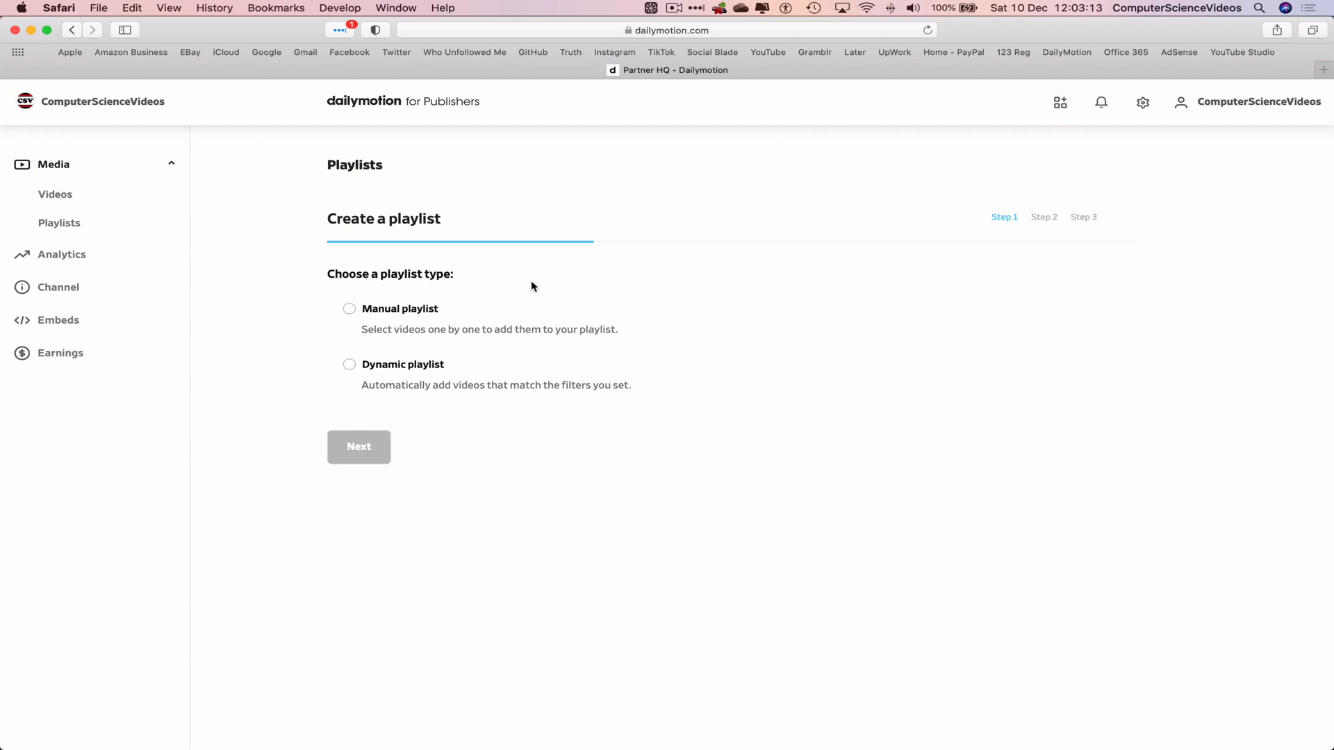
mouse_move(713, 406)
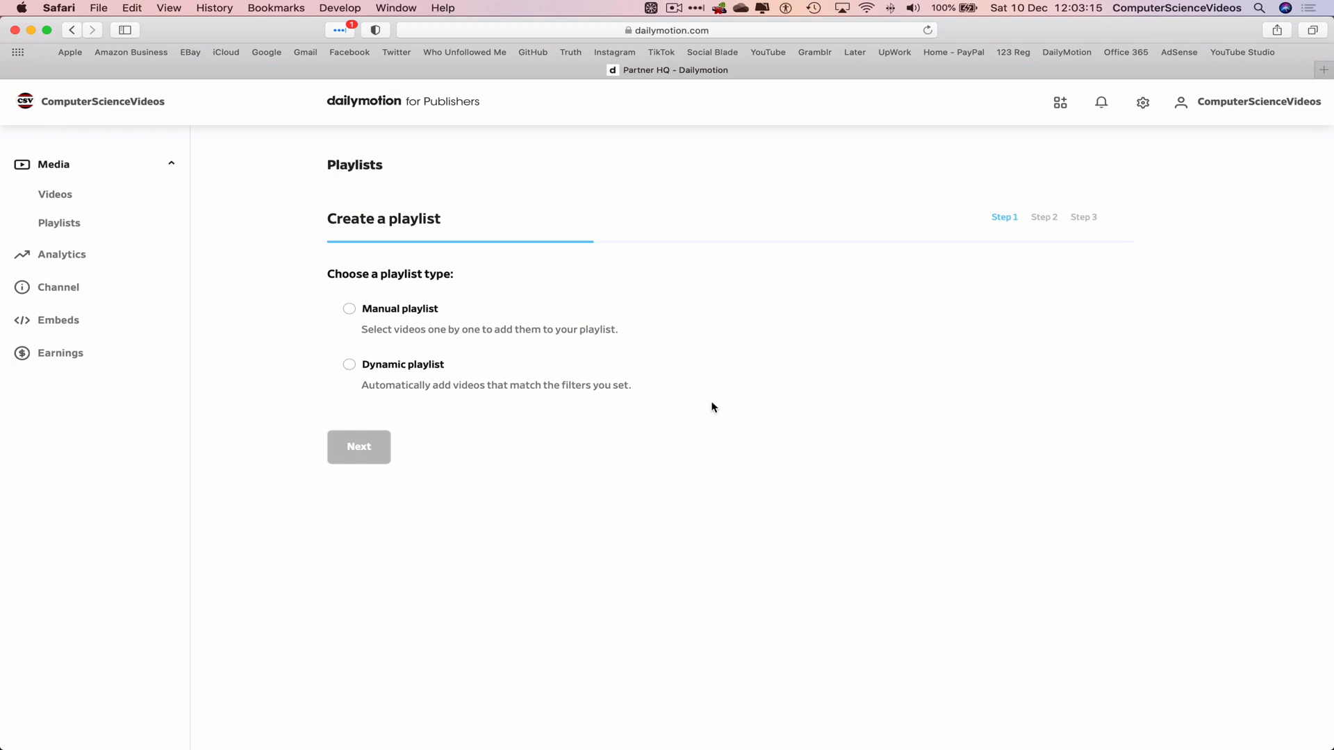
mouse_move(382, 325)
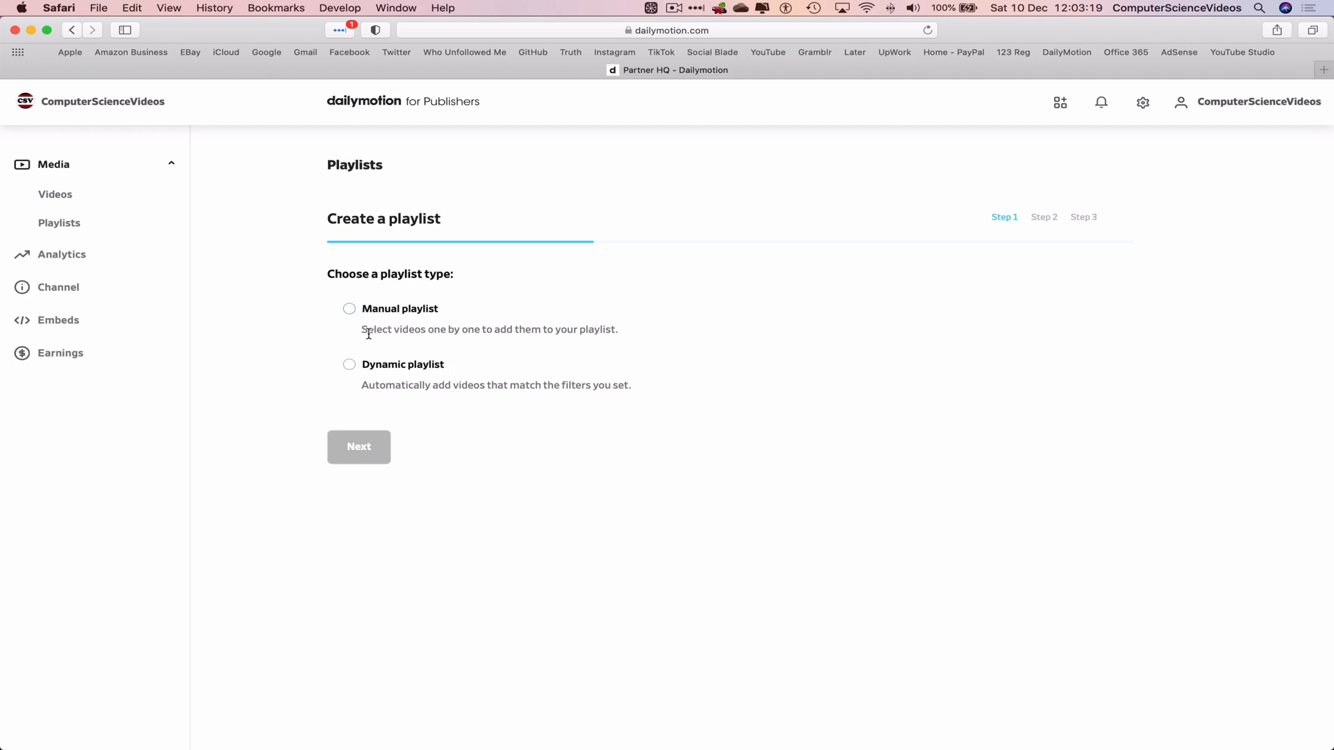
mouse_move(463, 334)
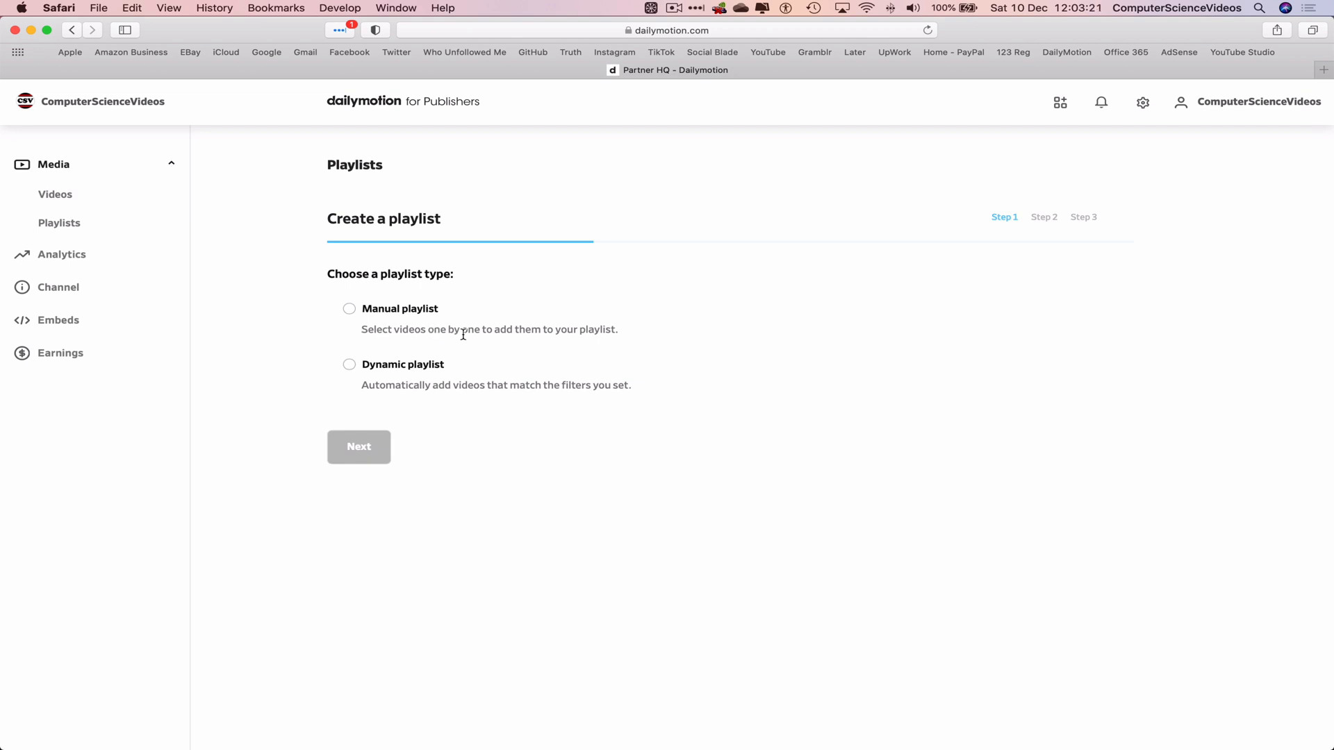
click(348, 308)
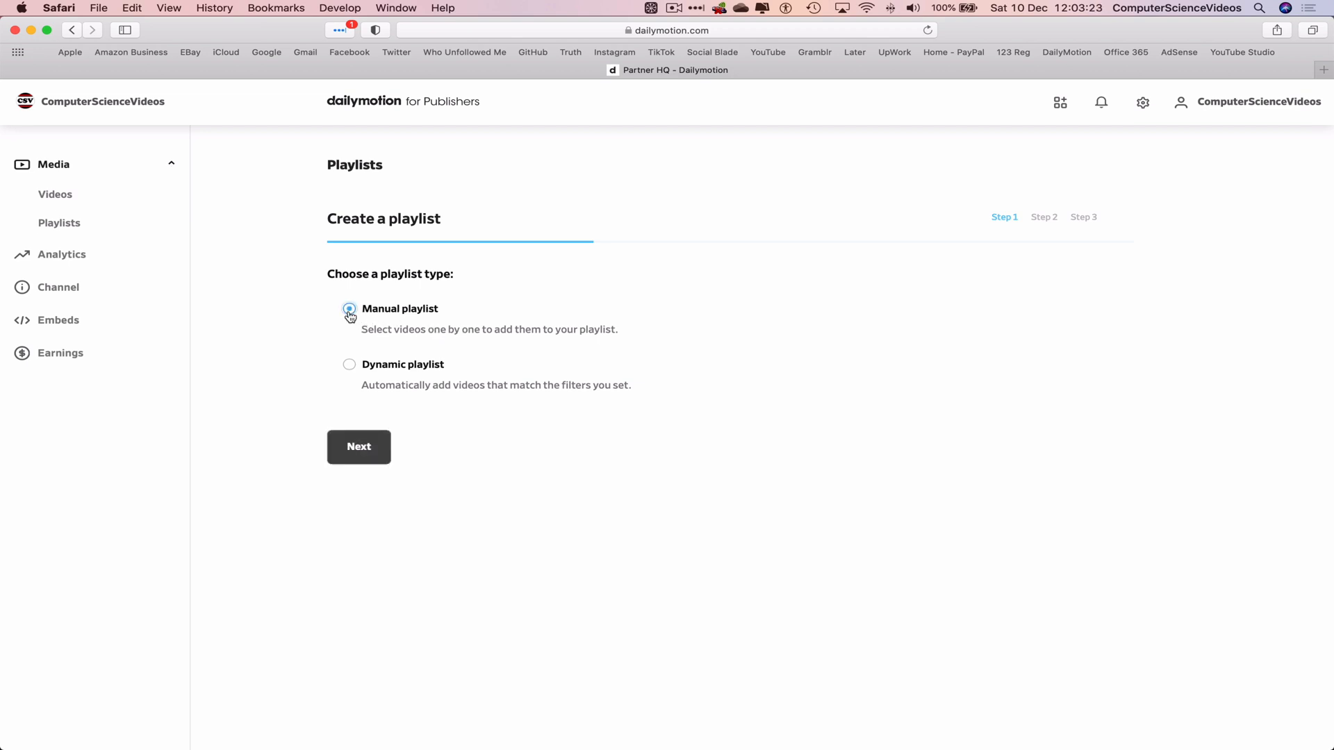
click(349, 308)
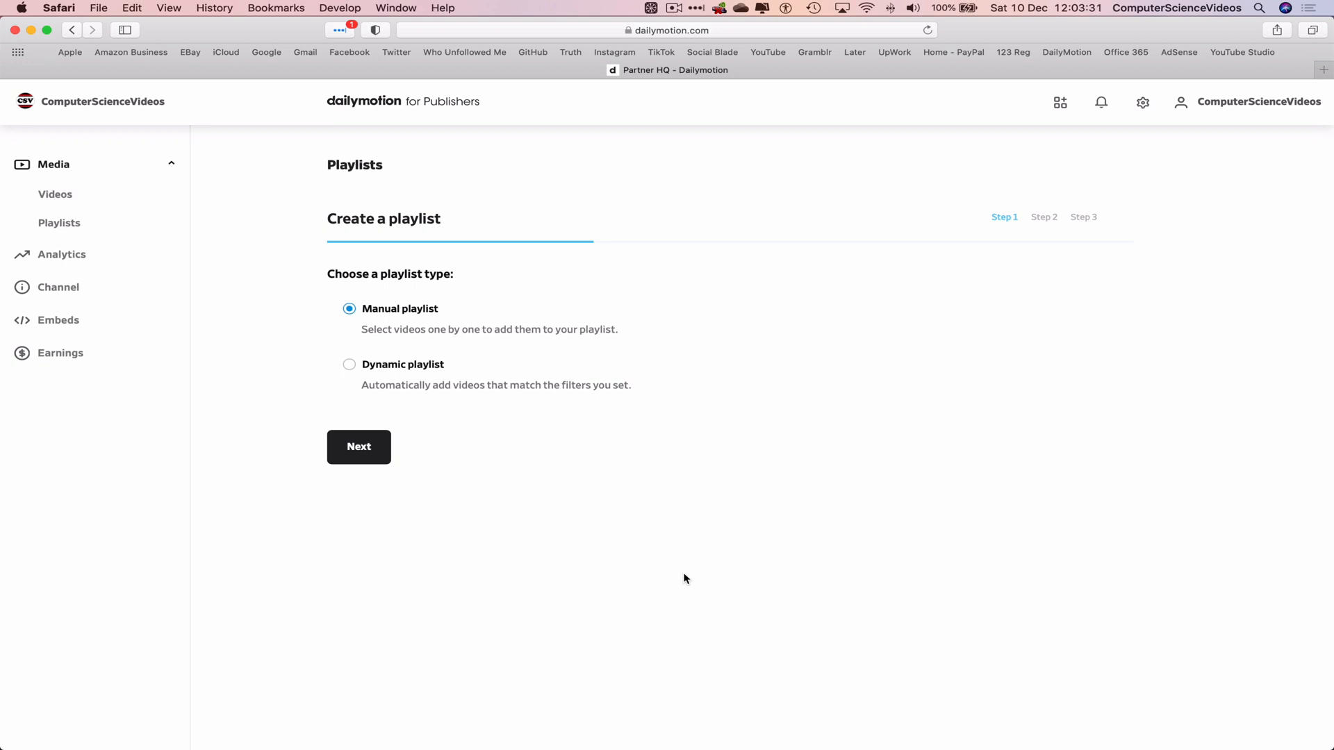
mouse_move(579, 503)
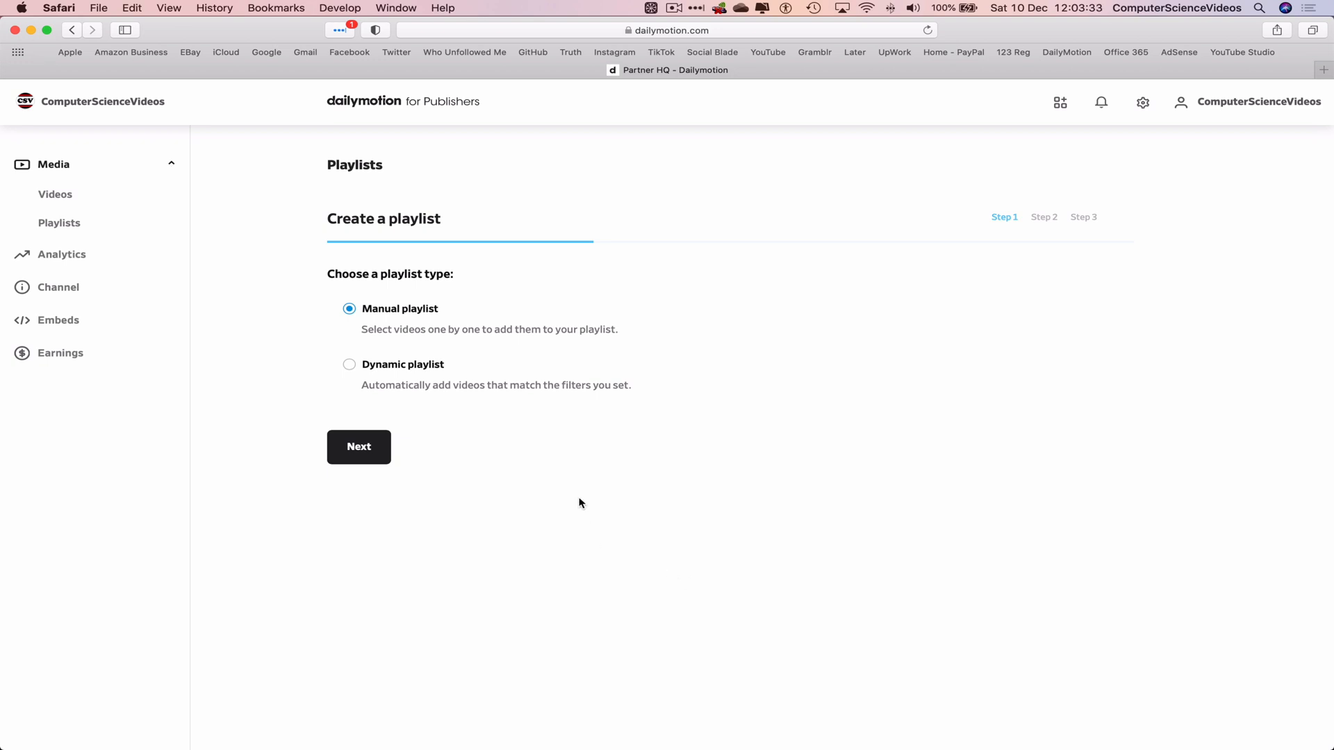
mouse_move(359, 447)
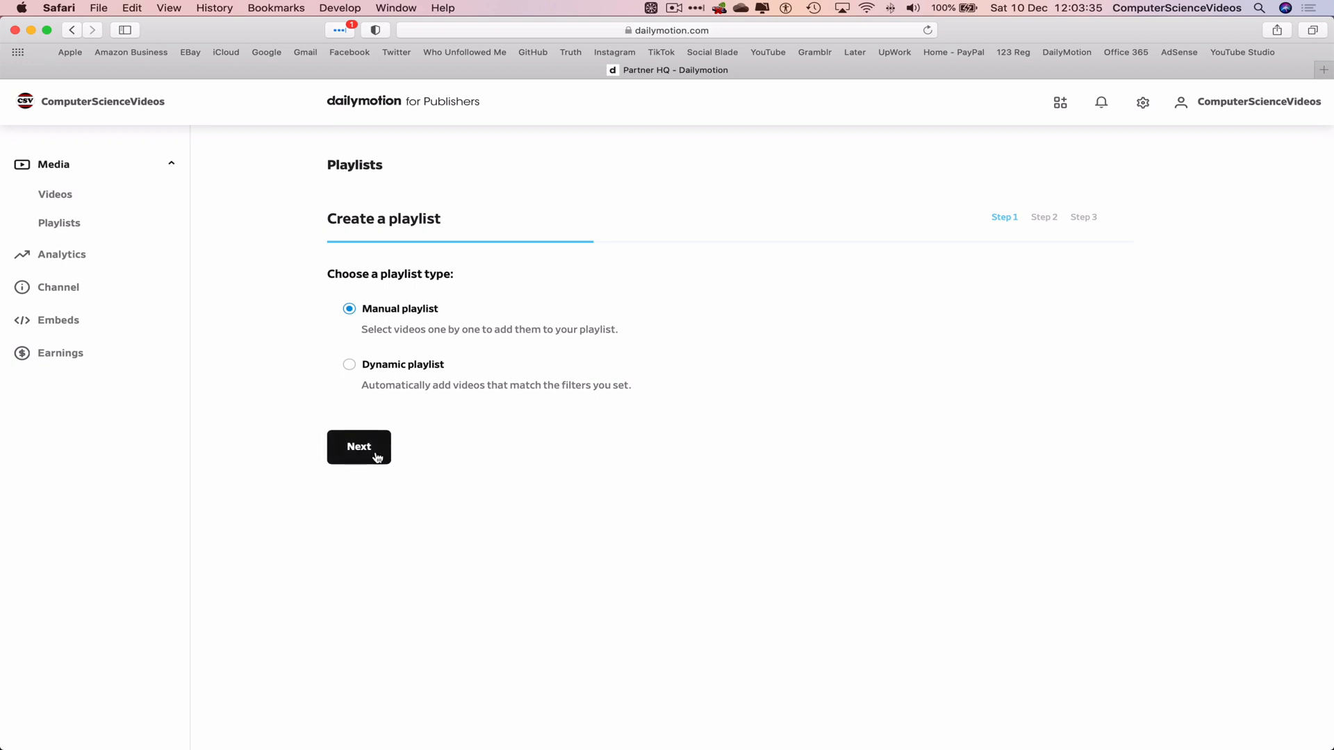
click(359, 447)
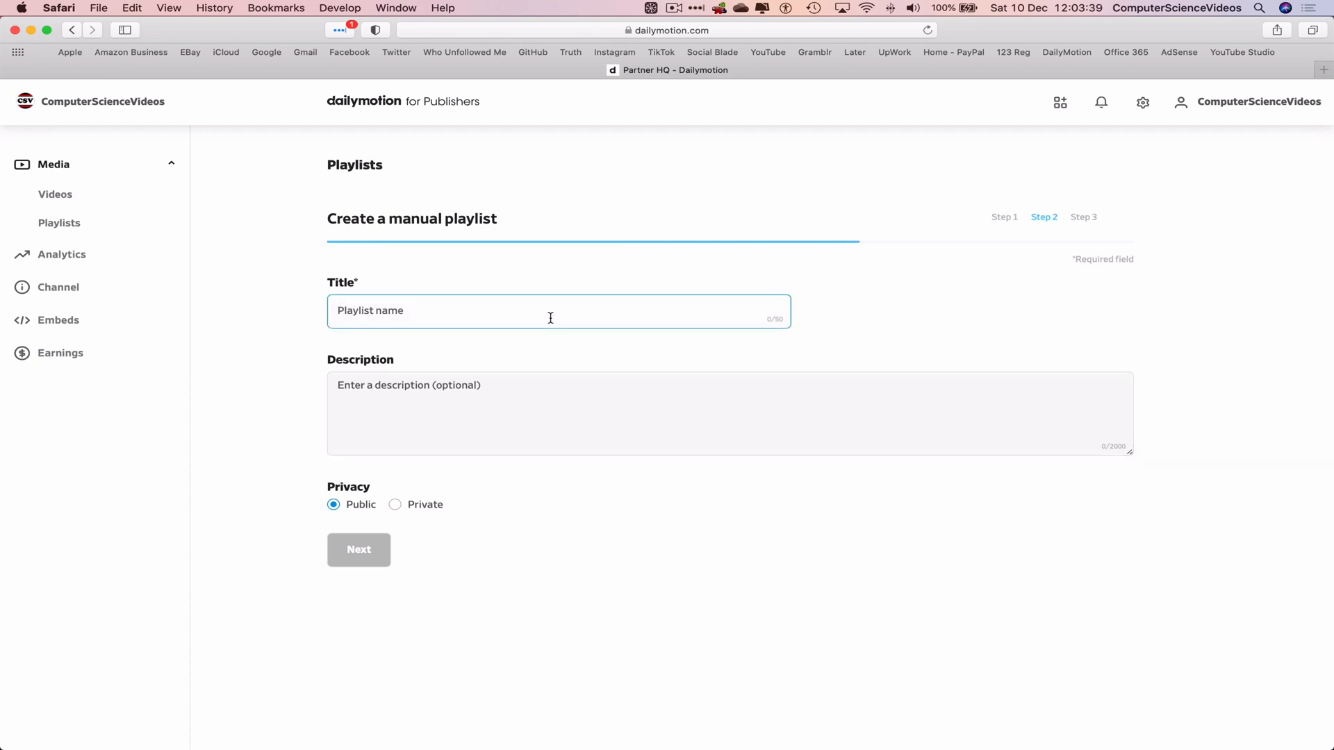
Step: Enter 'All Videos: ComputerScienceVideos' as the playlist title
text(All Vi)
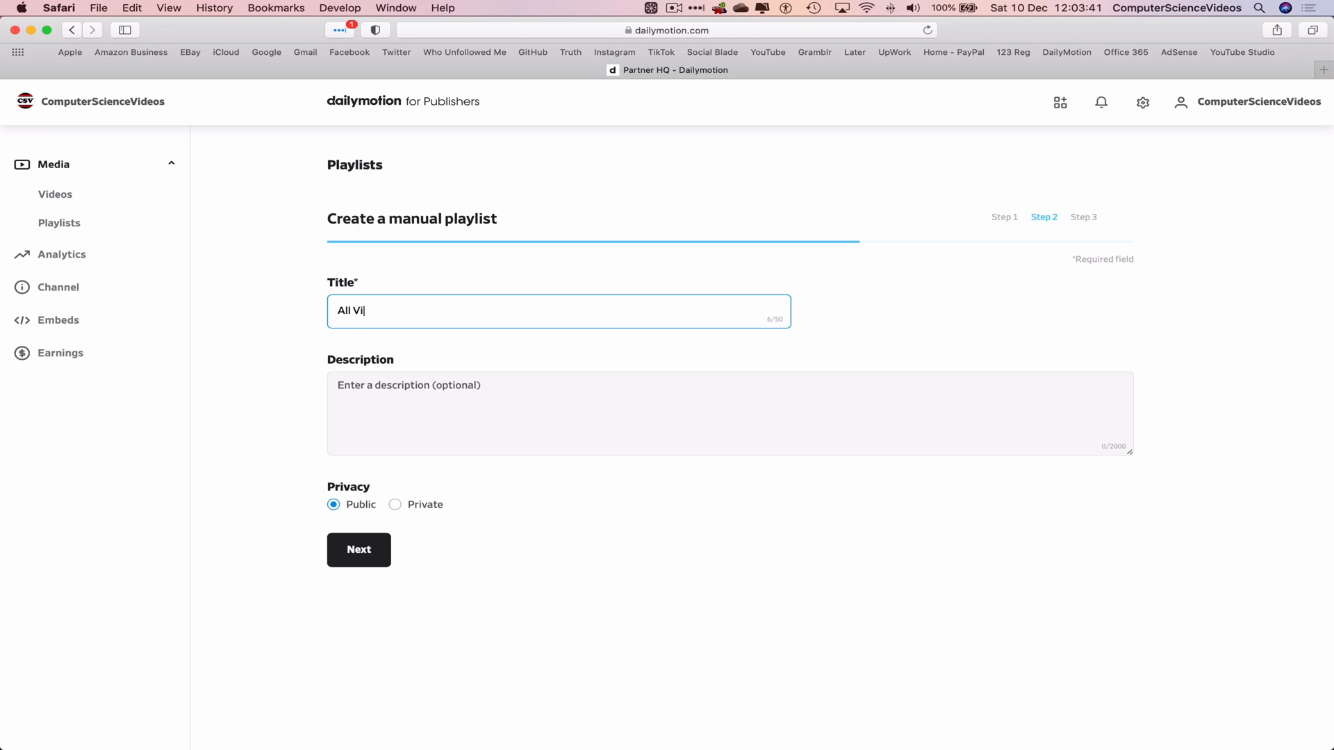
text(deos:)
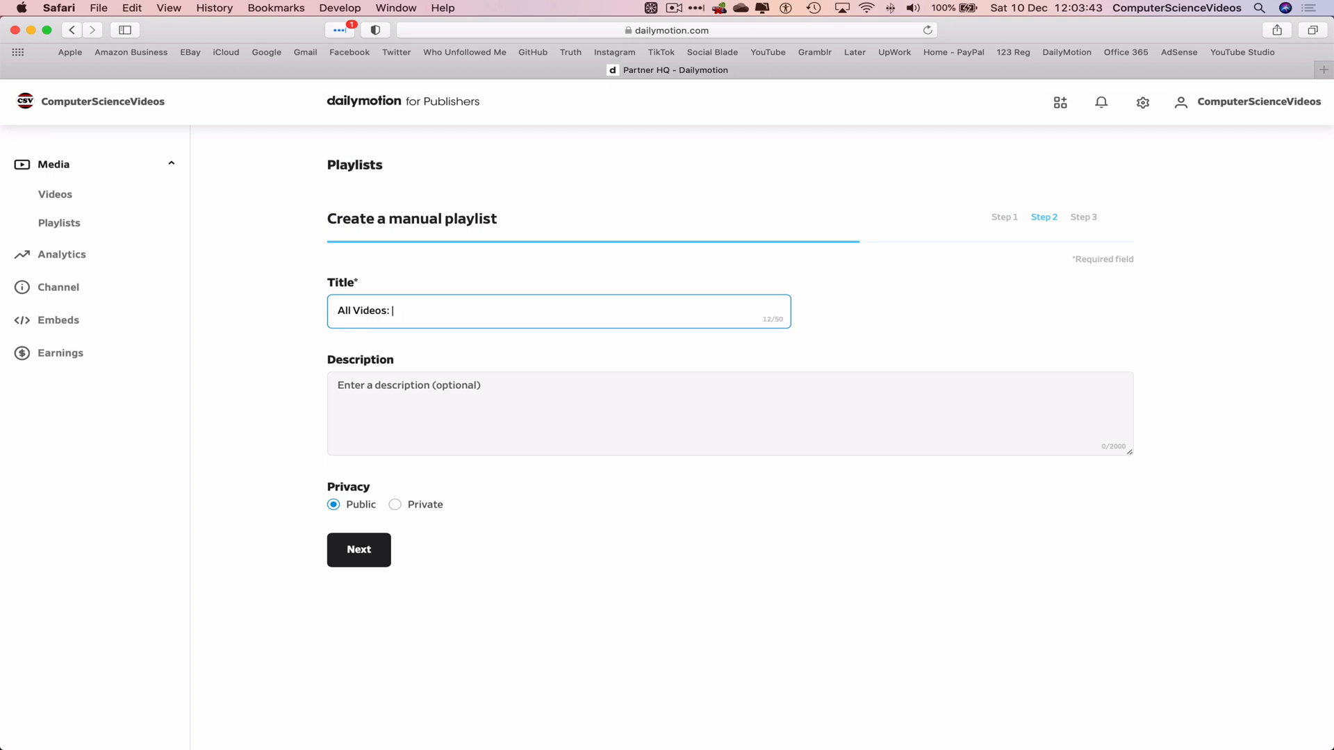
text(ComputerScienc)
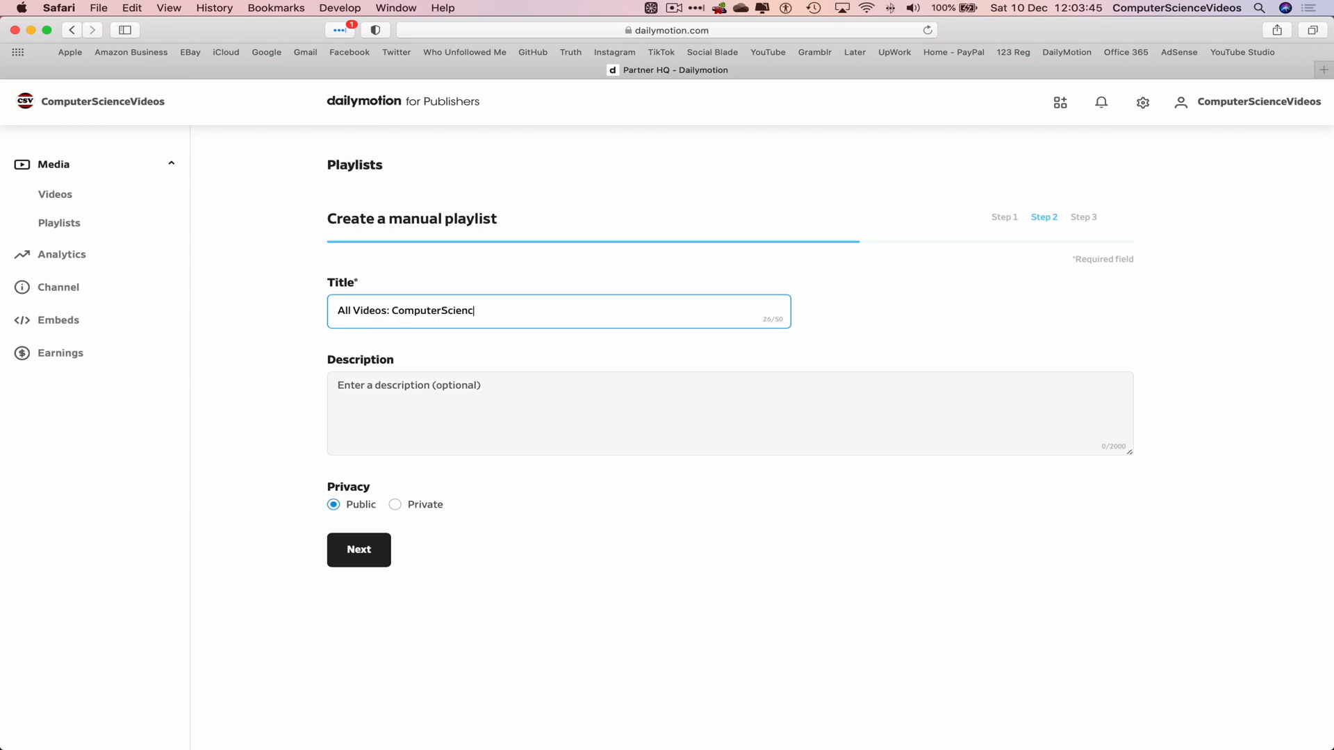
text(eVideos)
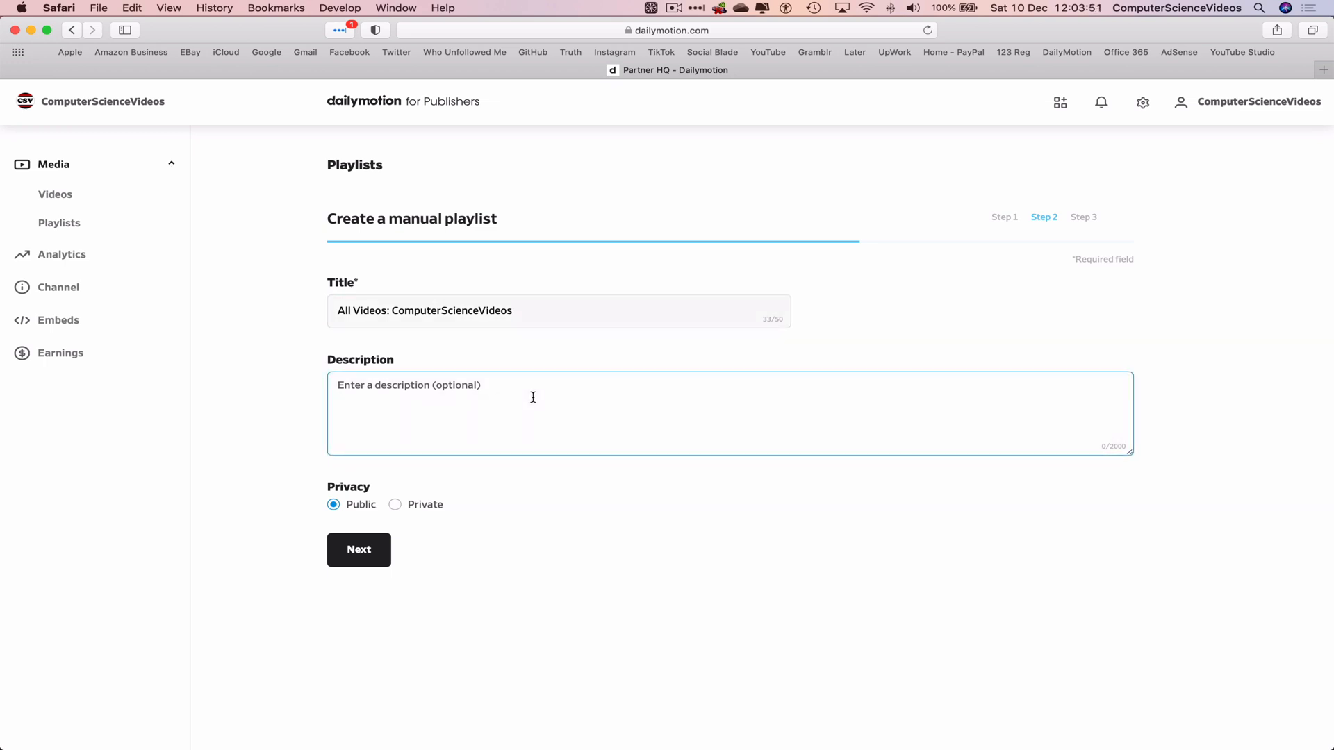
mouse_move(359, 523)
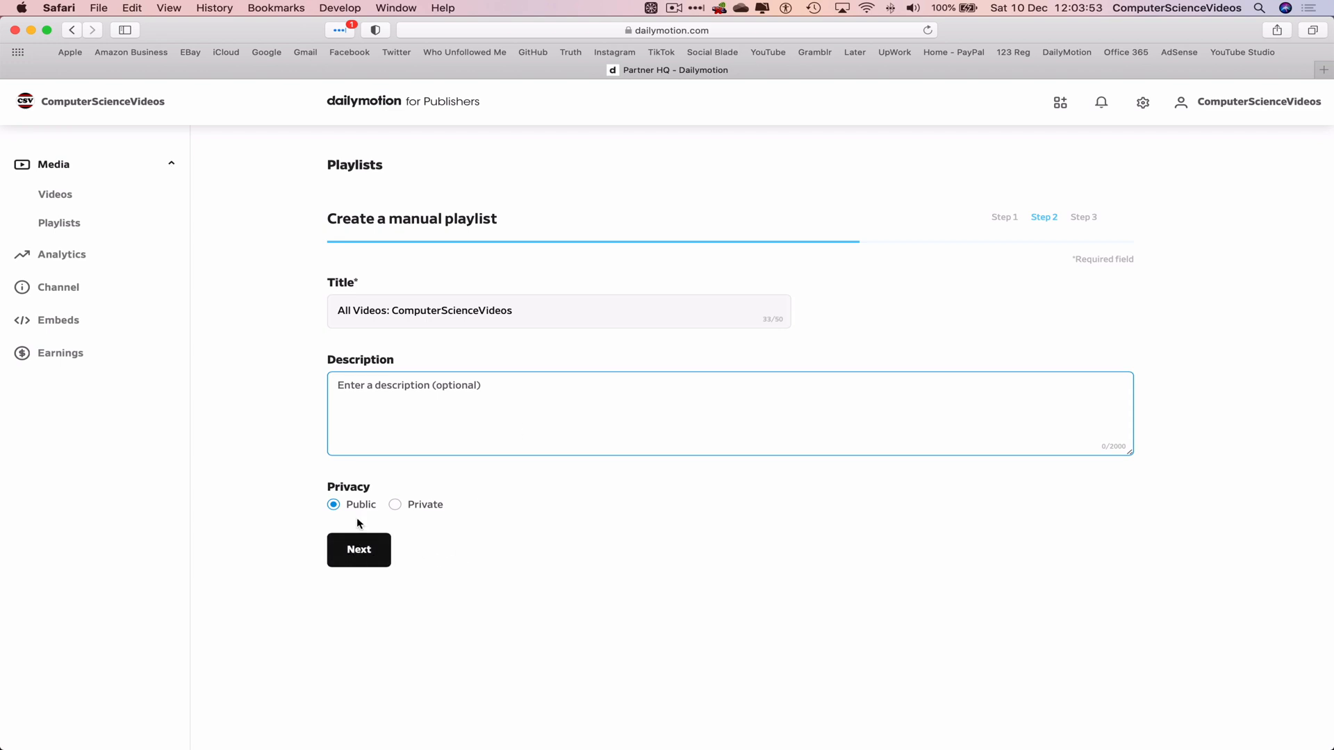
Step: Set playlist order to oldest to newest, leave video limit off, and create it
click(359, 549)
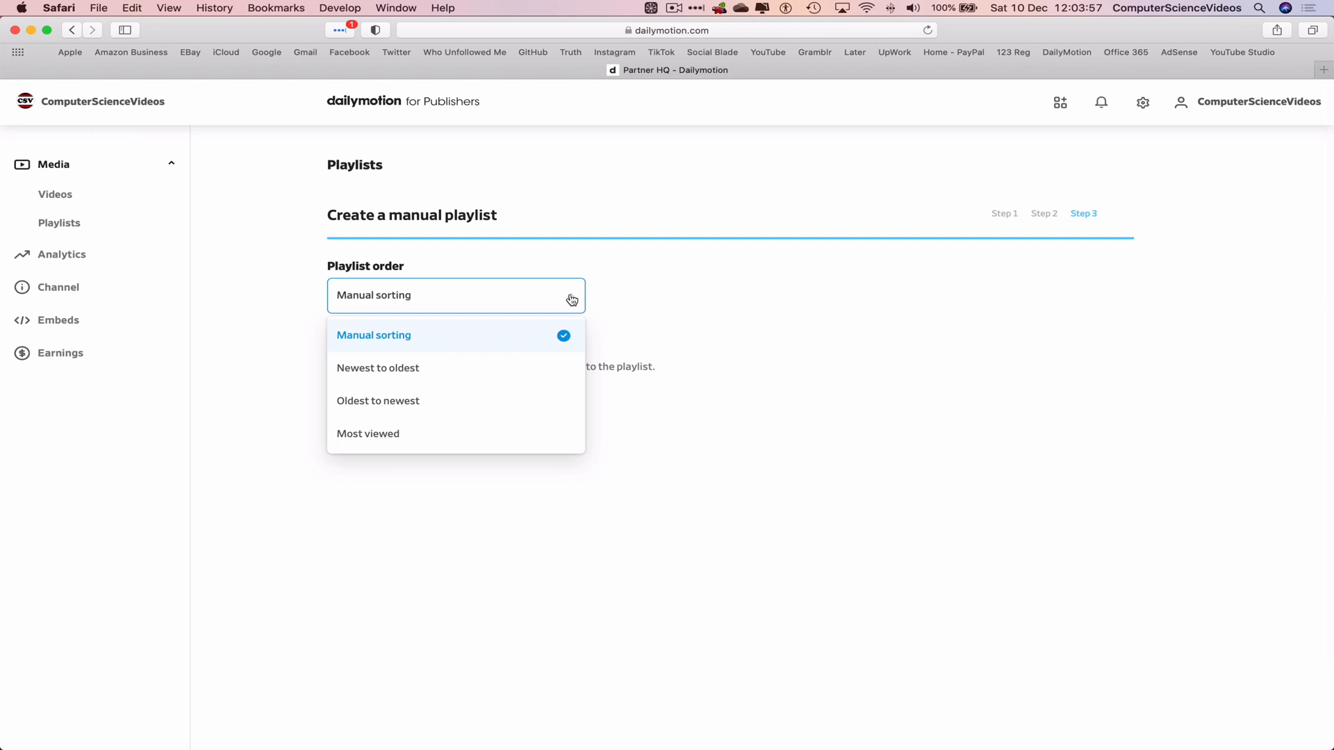
mouse_move(440, 374)
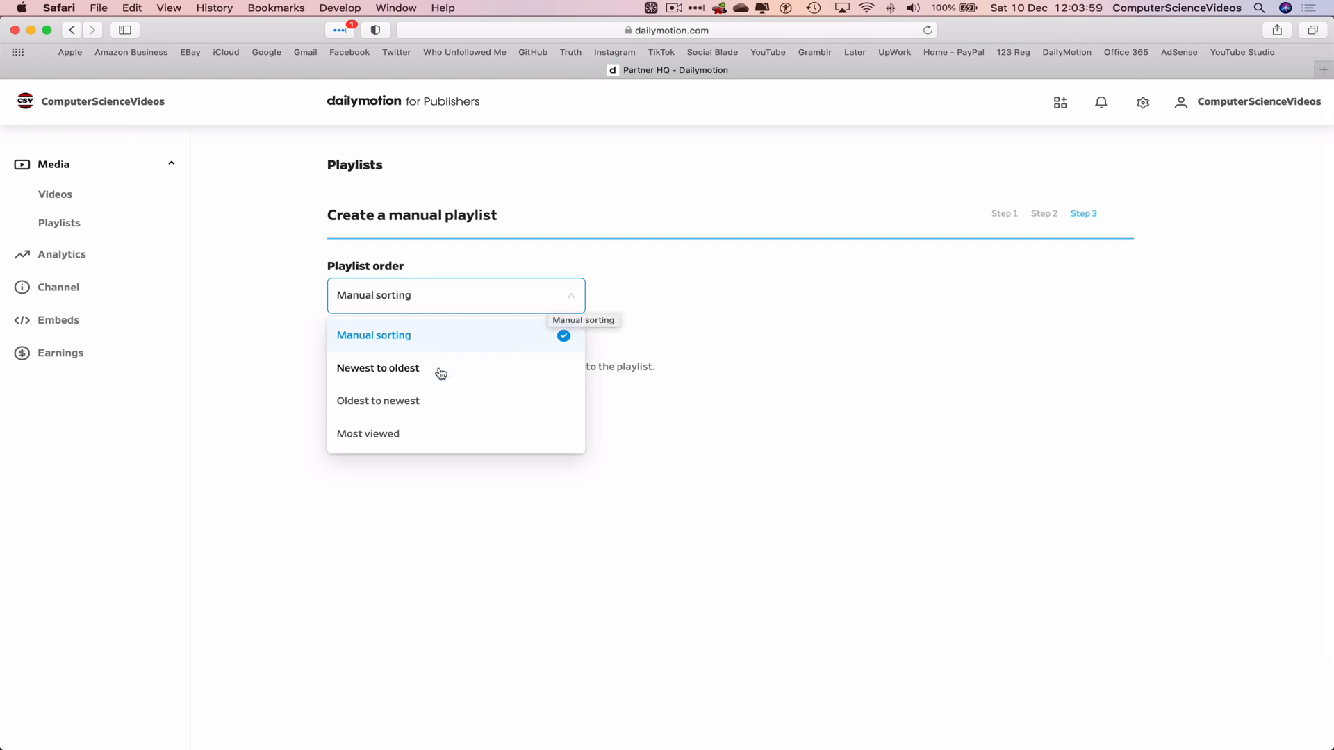
mouse_move(414, 405)
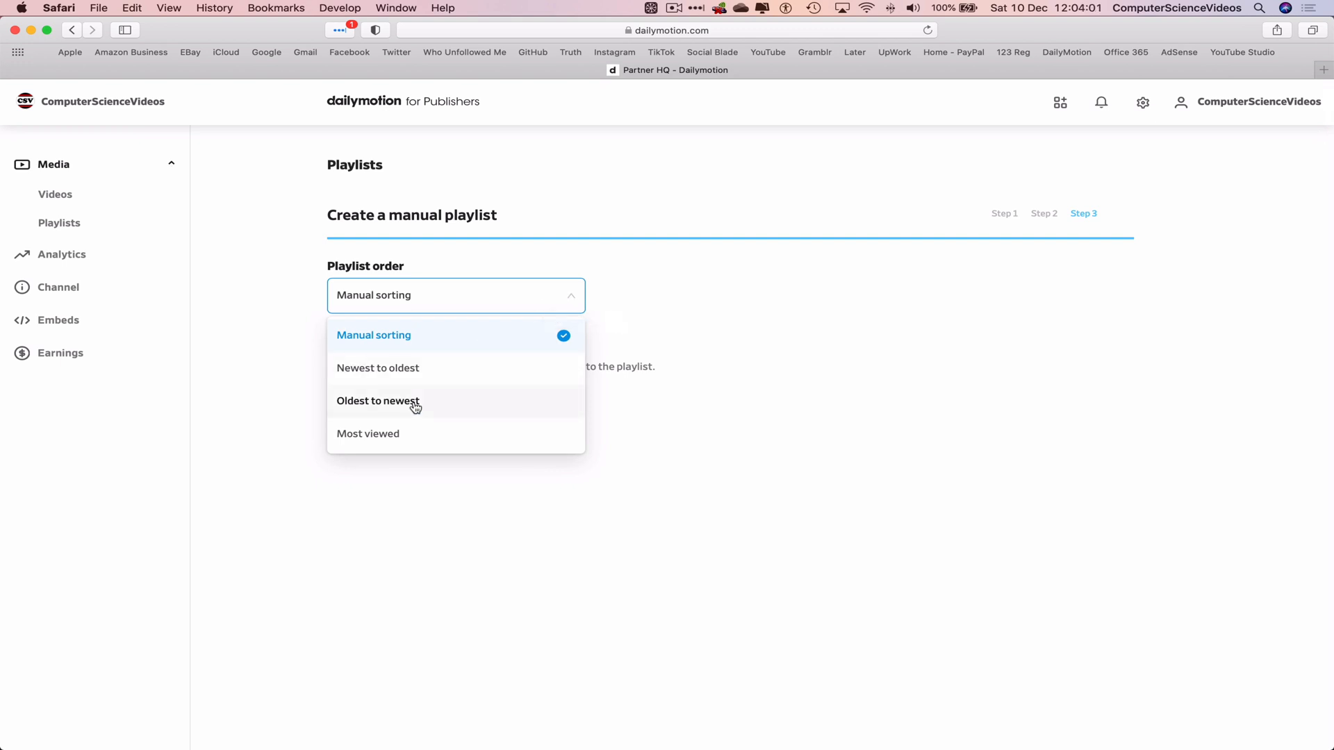
click(378, 401)
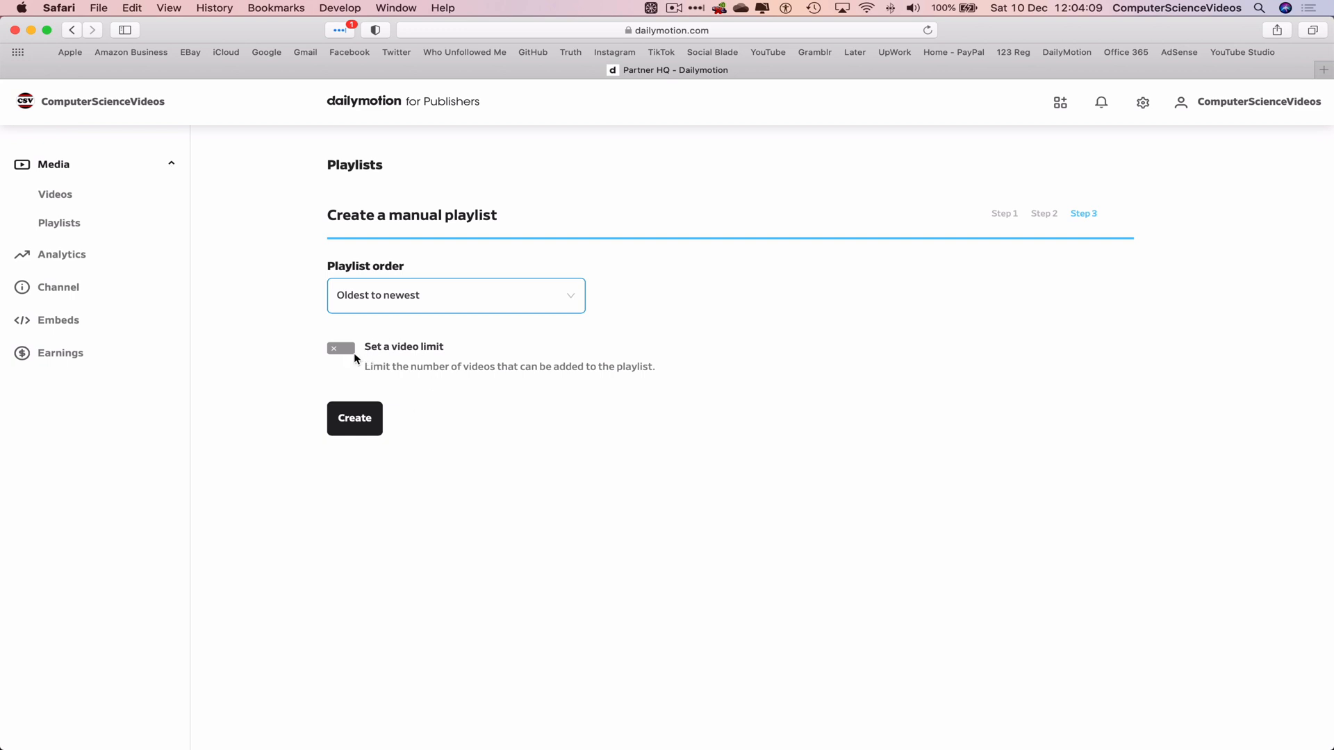
click(340, 349)
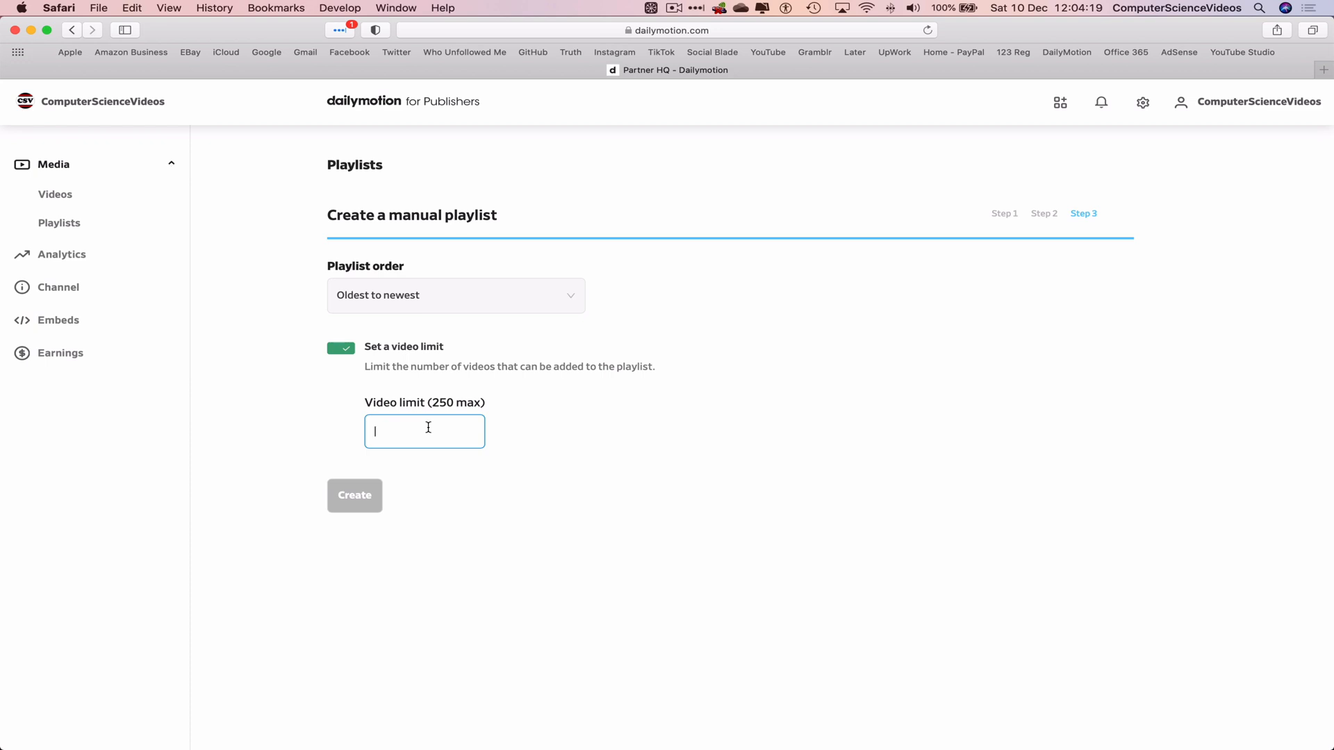
click(341, 348)
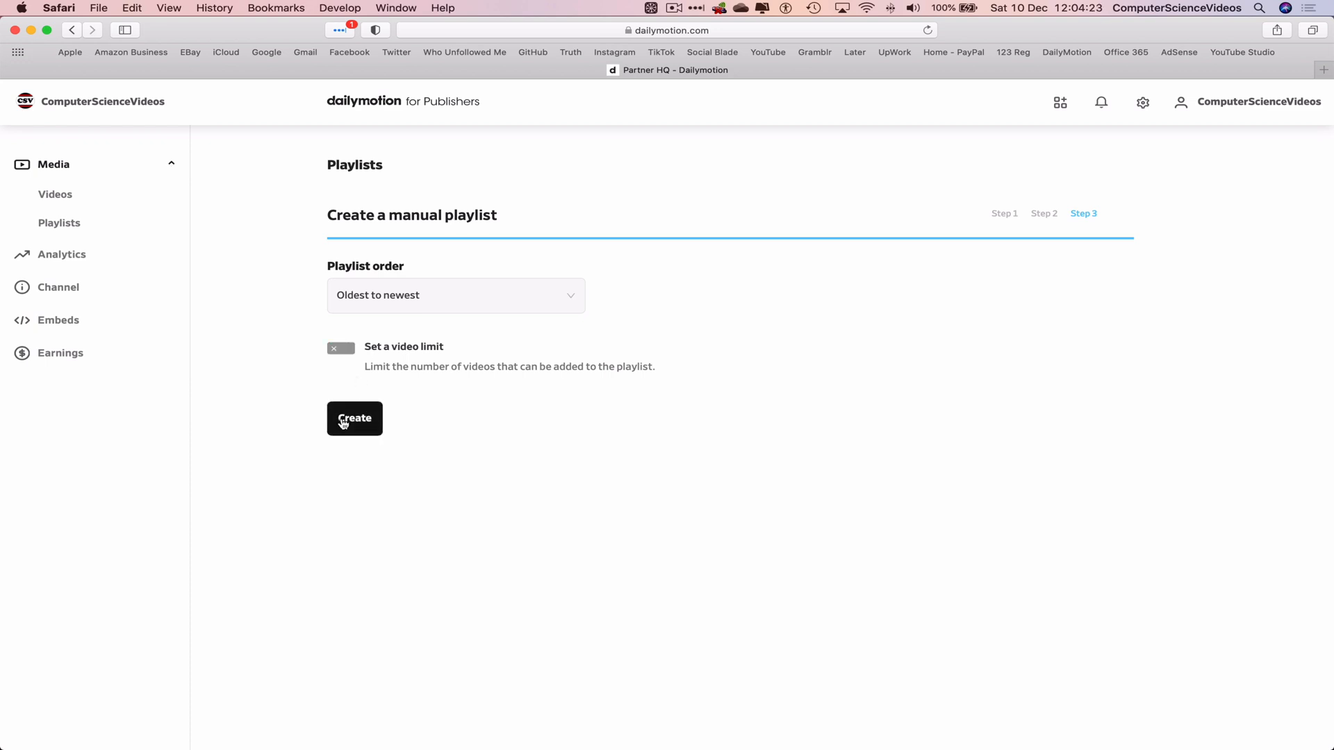
click(353, 419)
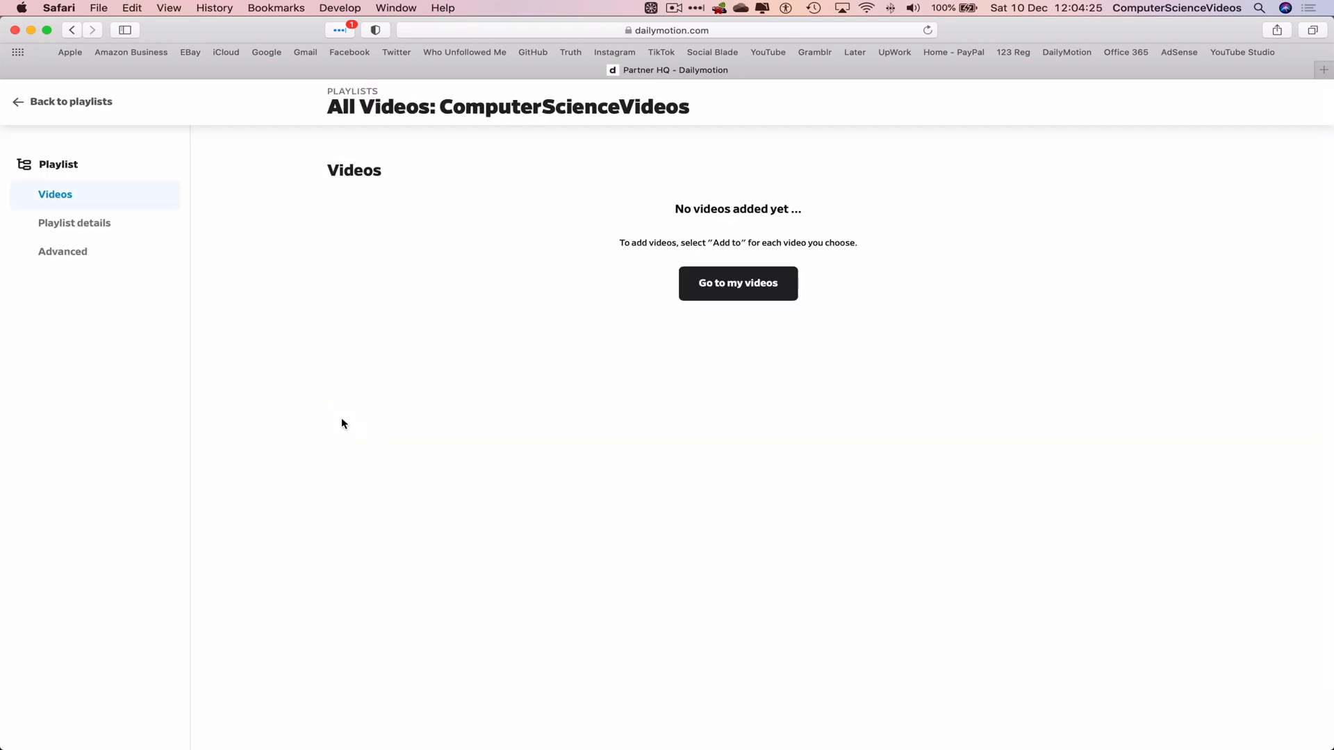
mouse_move(738, 284)
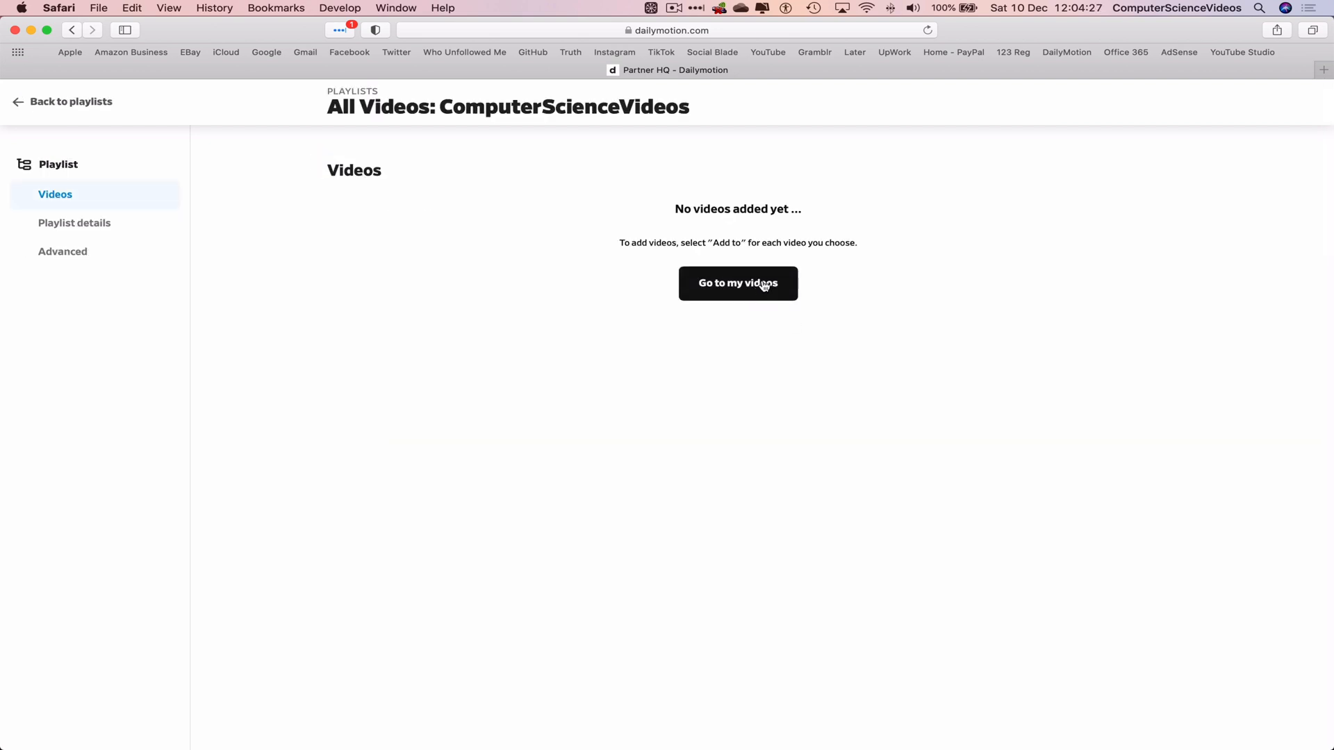
Step: Add the channel's Mac tutorial video to 'All Videos: ComputerScienceVideos'
click(737, 284)
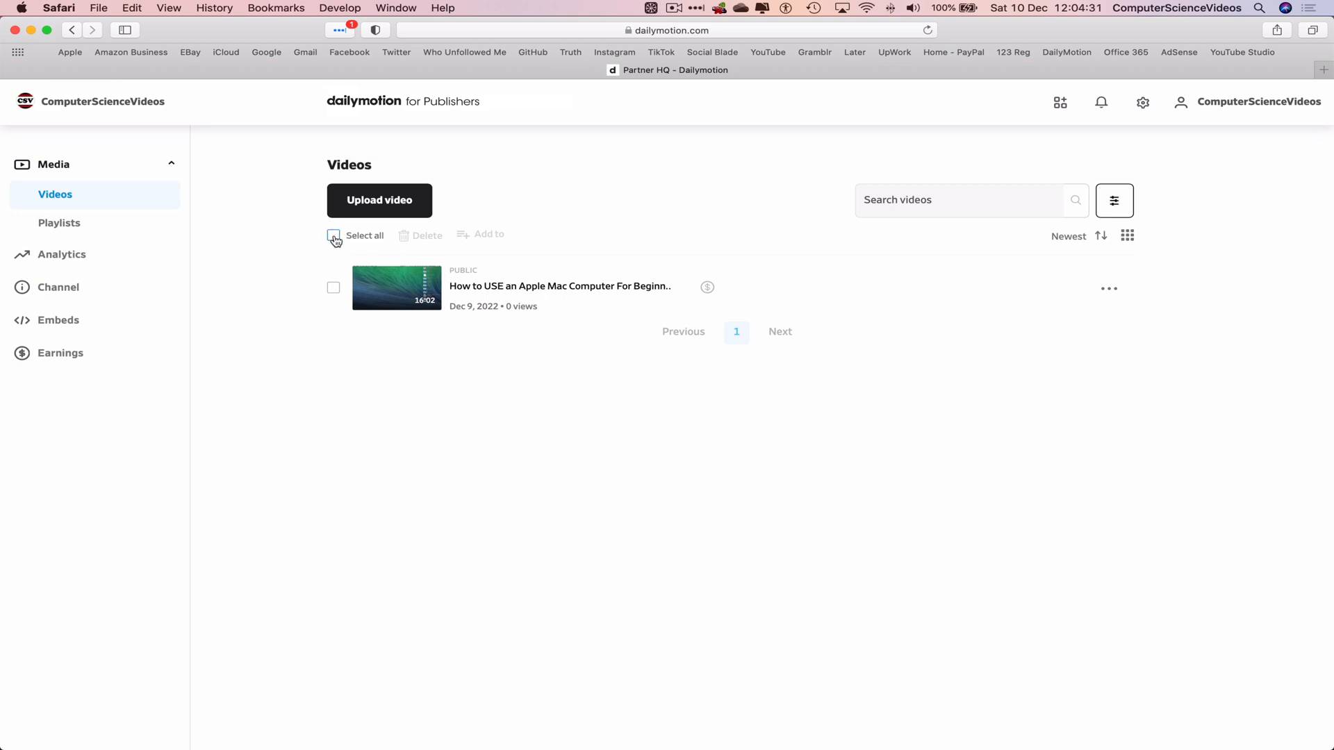
click(333, 235)
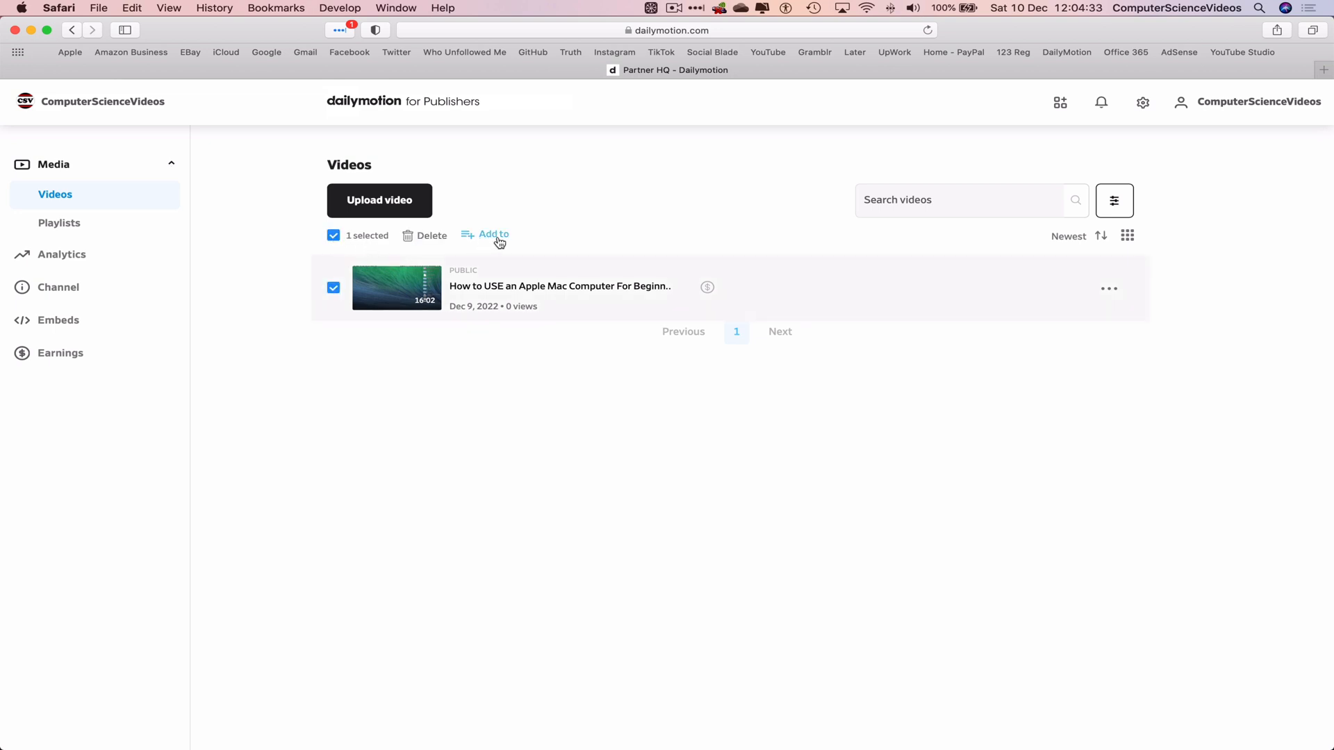
click(492, 235)
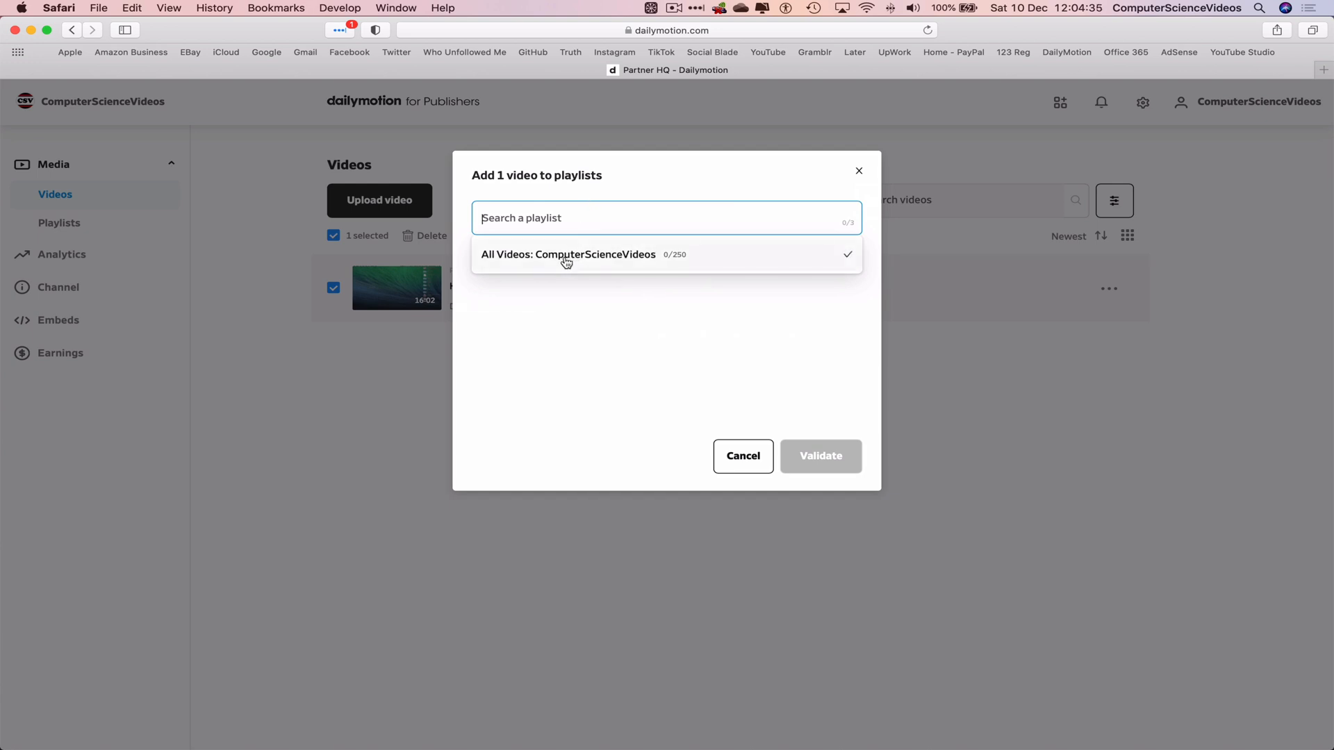
mouse_move(602, 264)
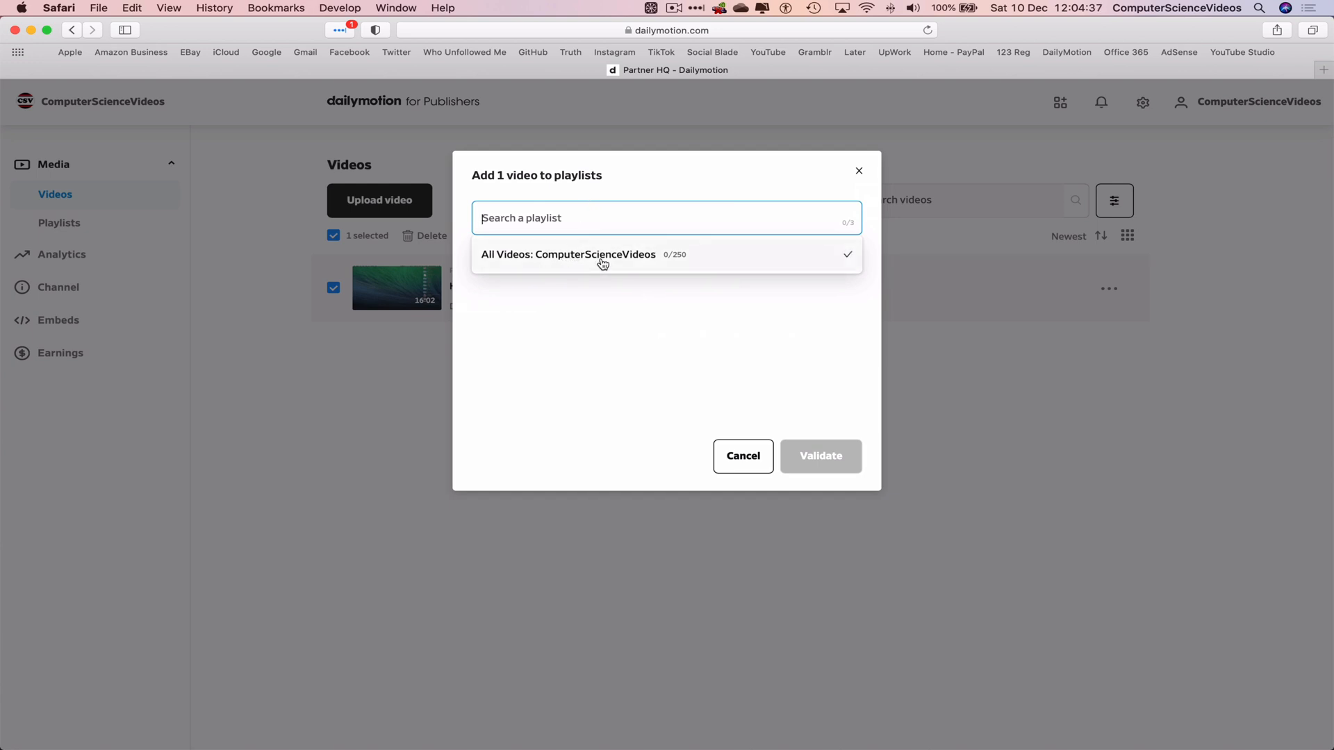
click(569, 254)
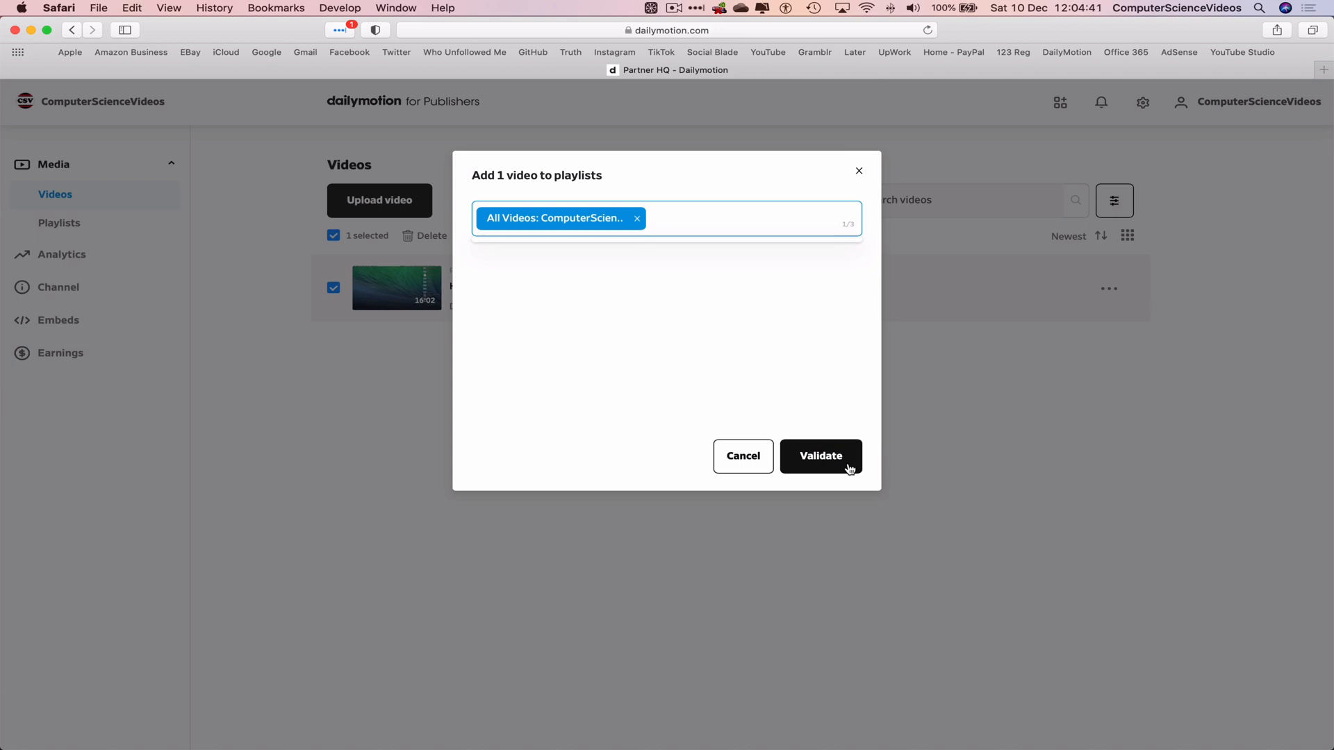
click(819, 455)
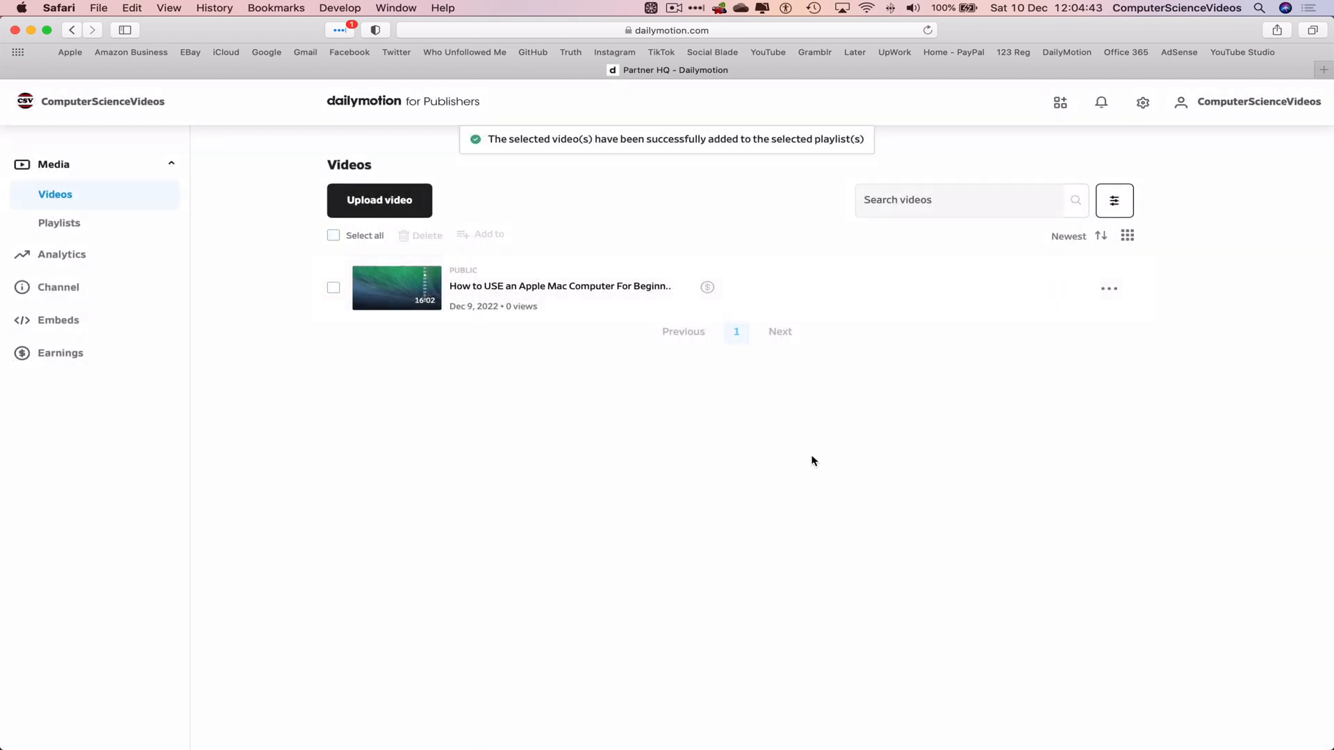
mouse_move(58, 223)
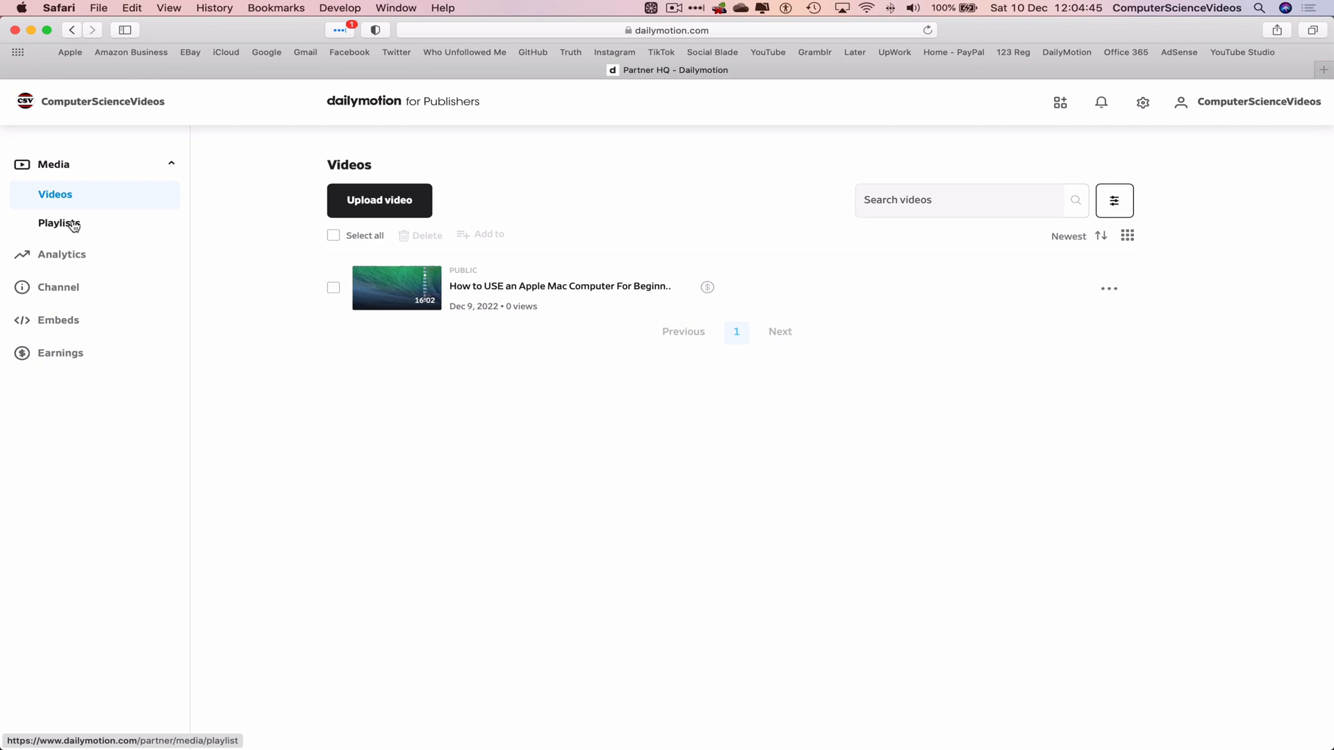
Step: Confirm on the Playlists page that the playlist holds 1 video, then open the Safari menu
click(59, 223)
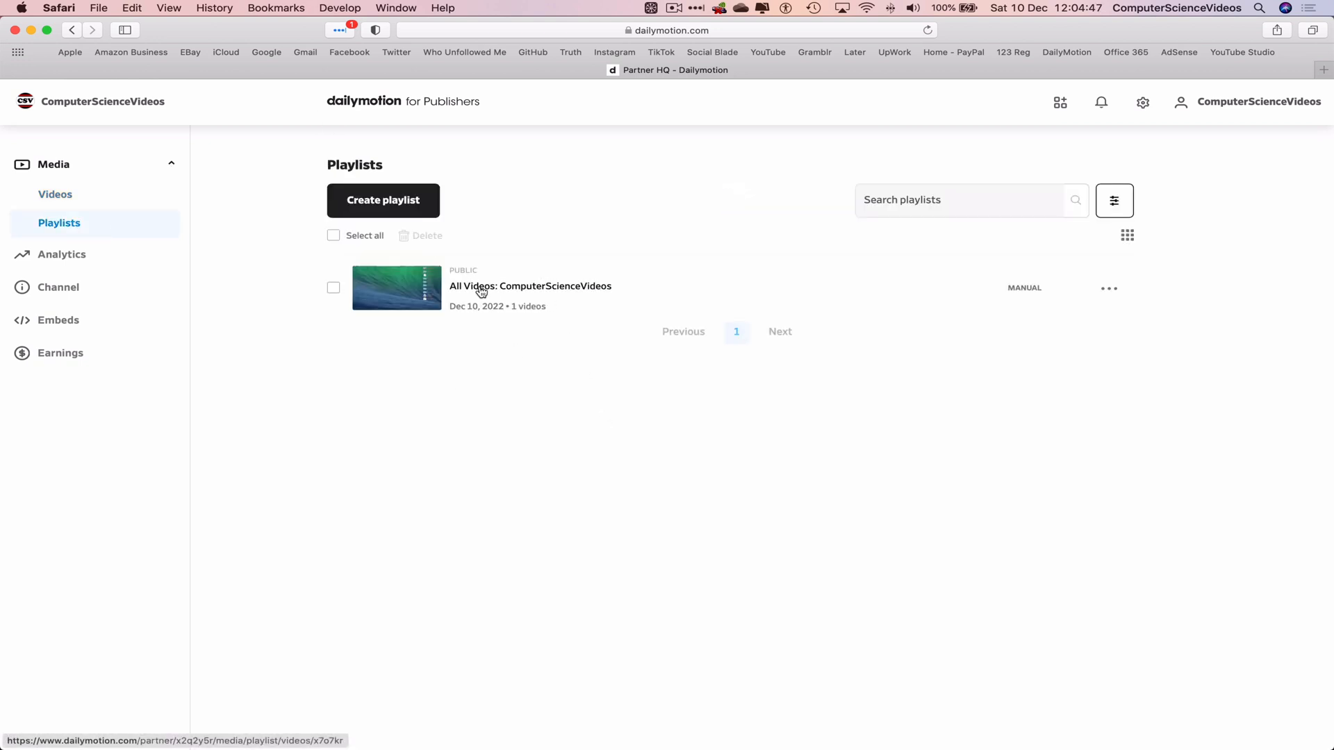
mouse_move(749, 299)
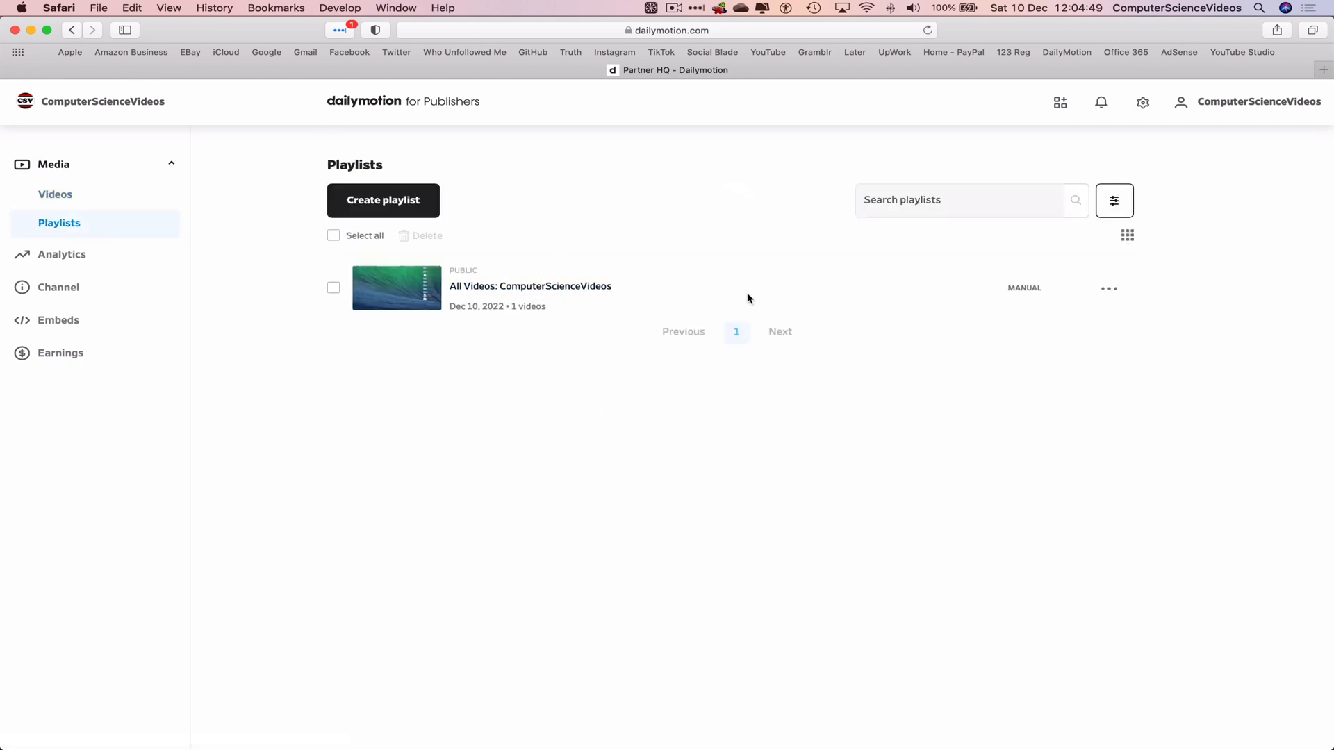
mouse_move(649, 364)
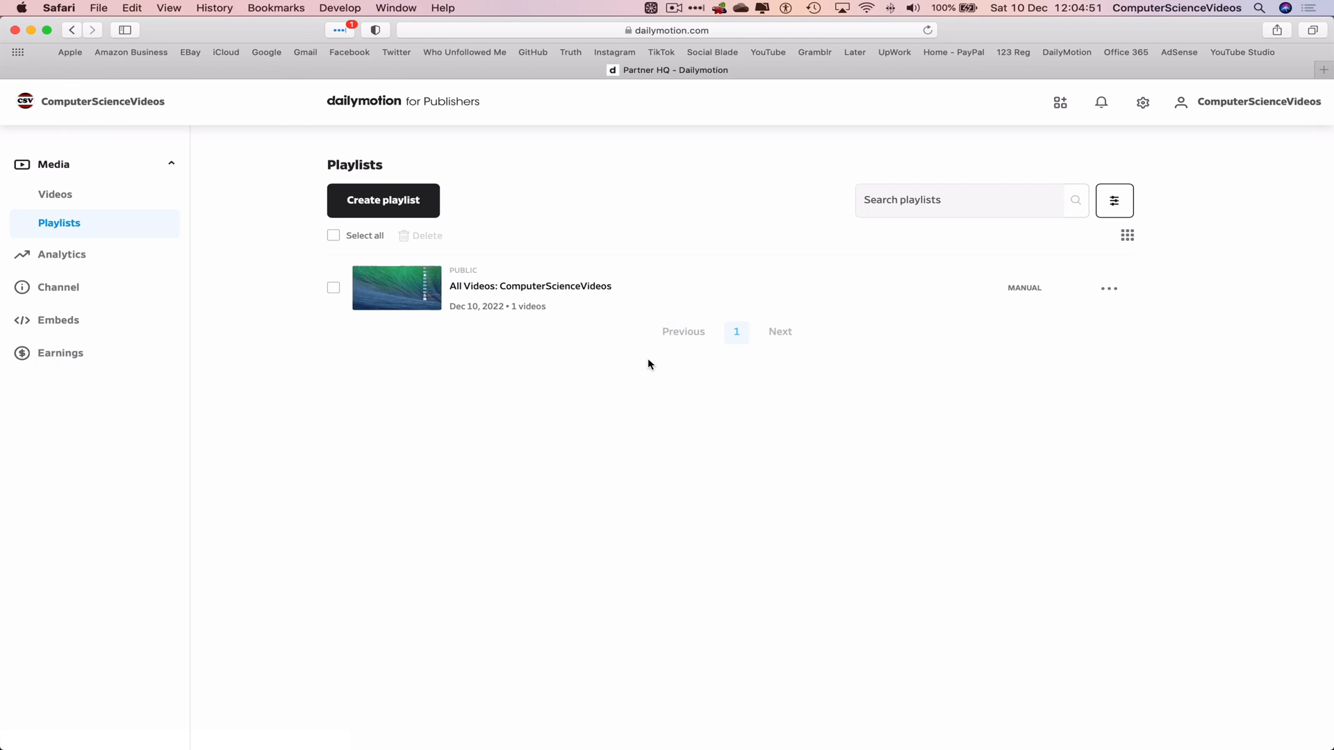
mouse_move(304, 81)
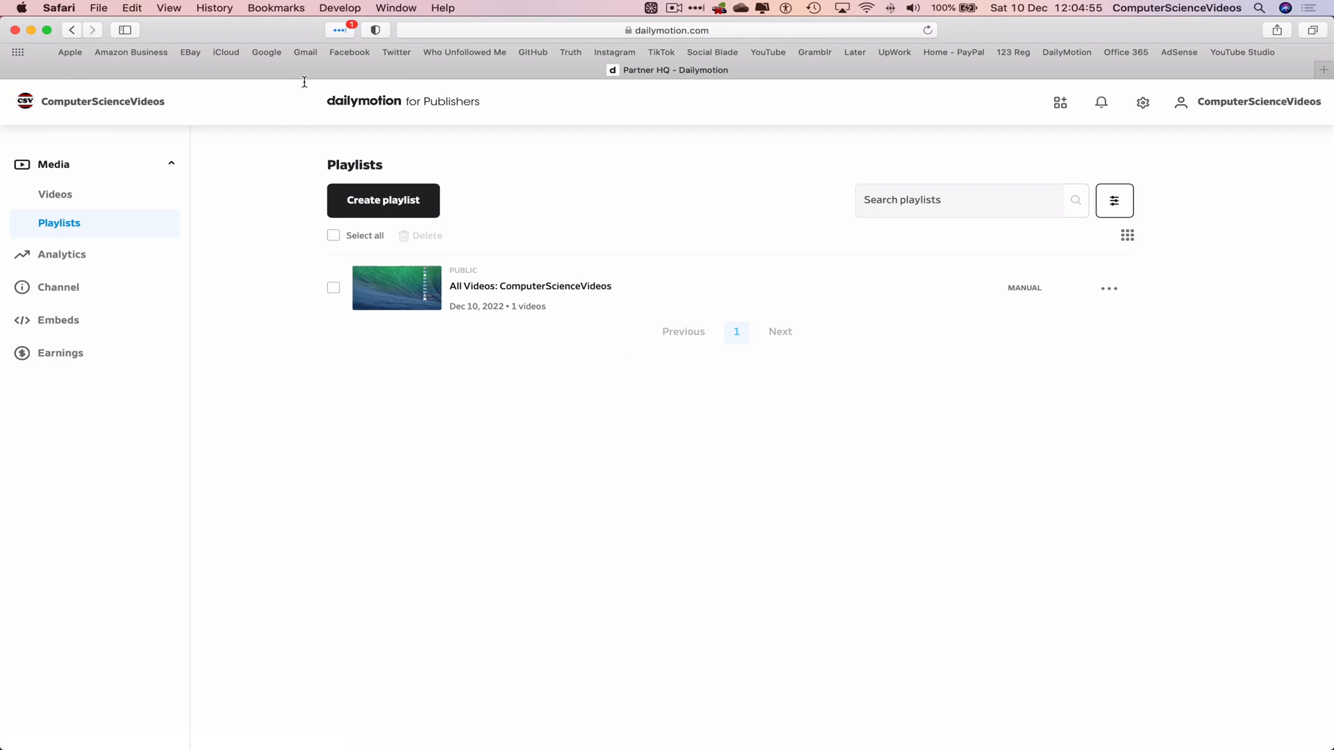
click(58, 7)
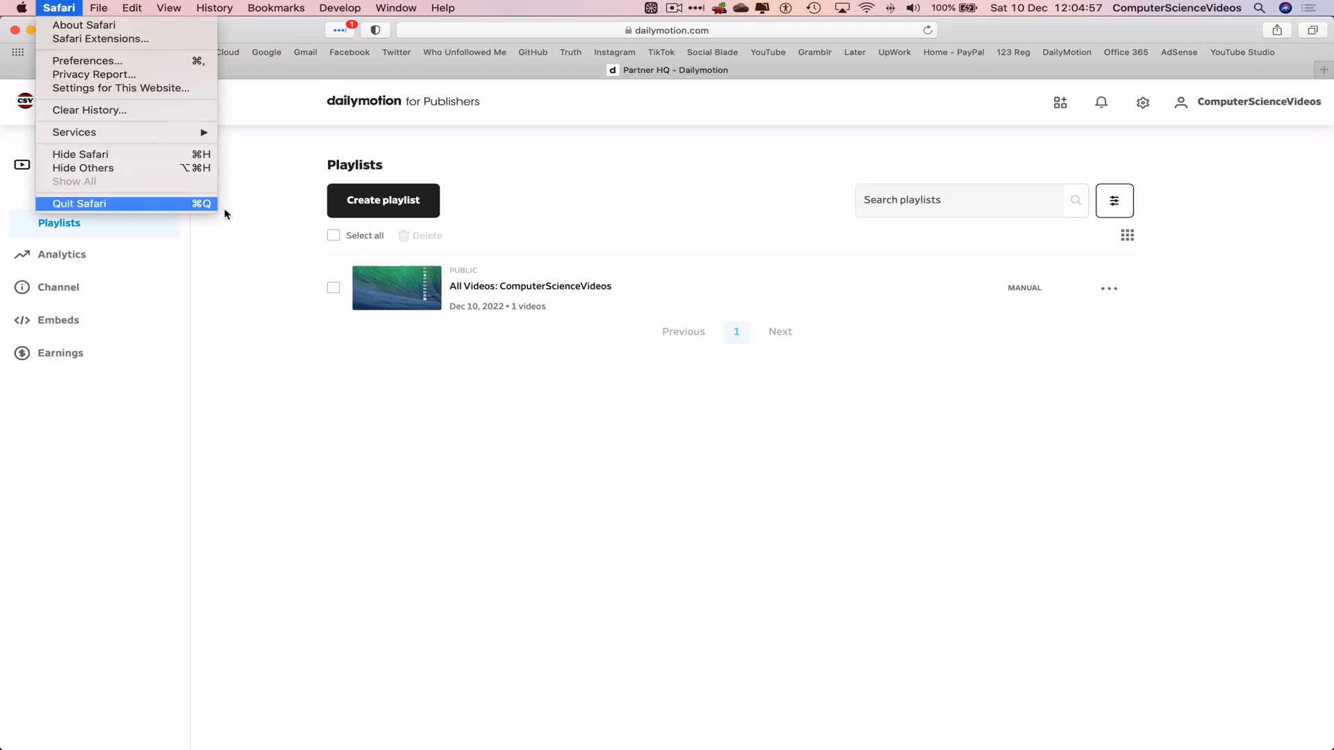